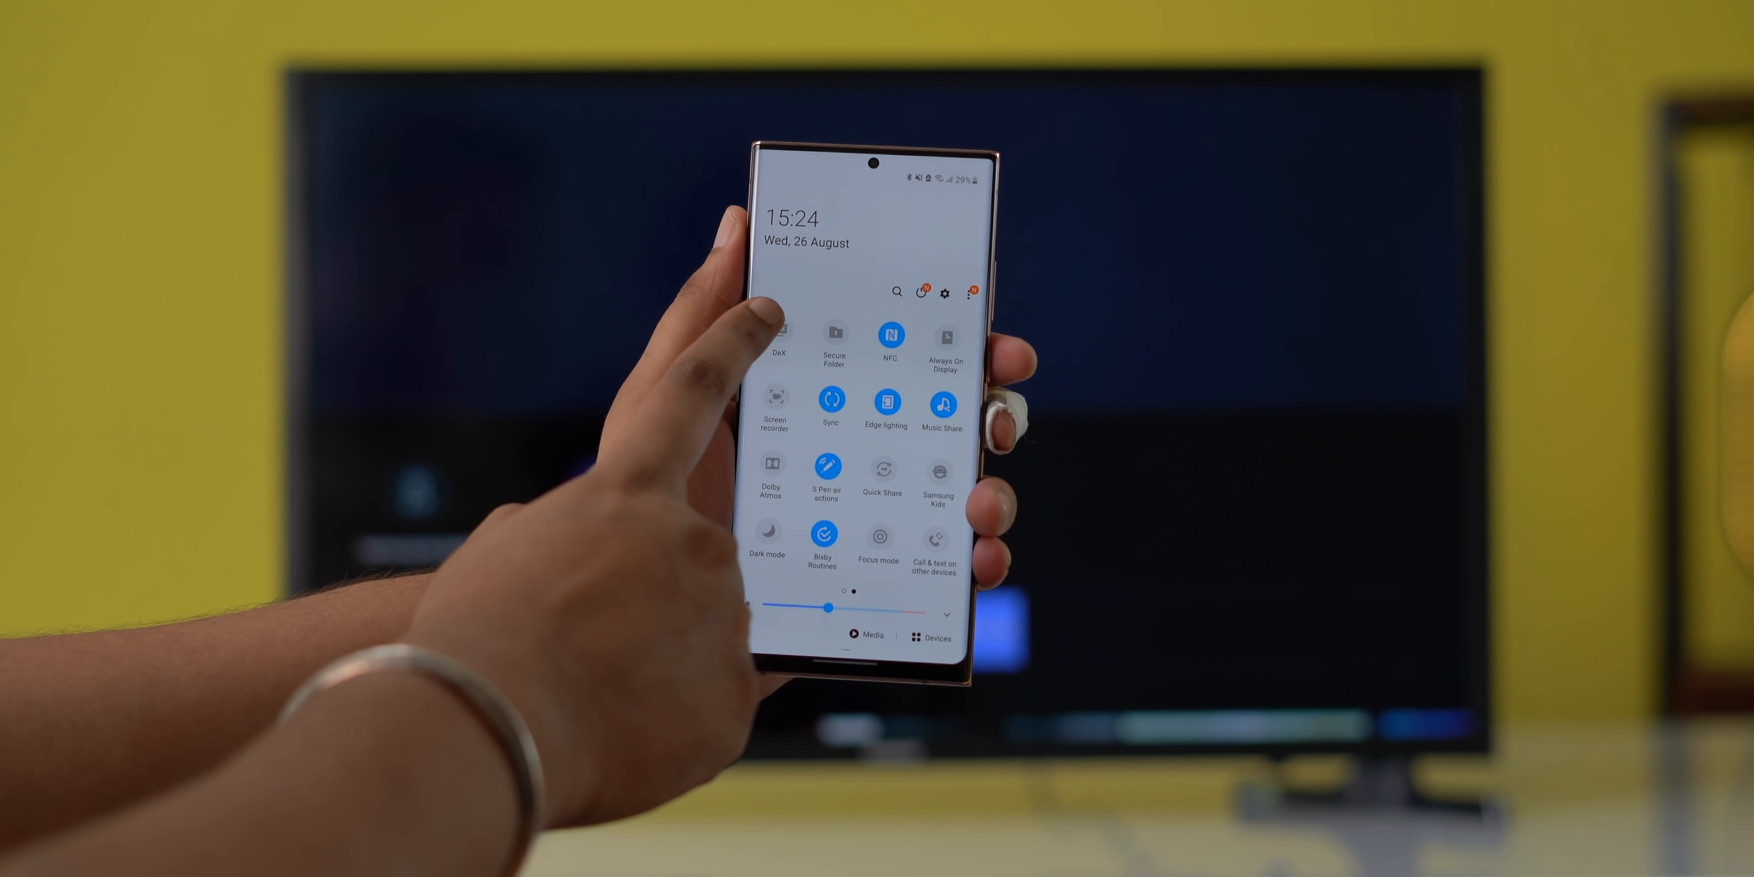
Start Samsung DeX wirelessly from the phone onto the Samsung 4 Series TV.
left_click(771, 340)
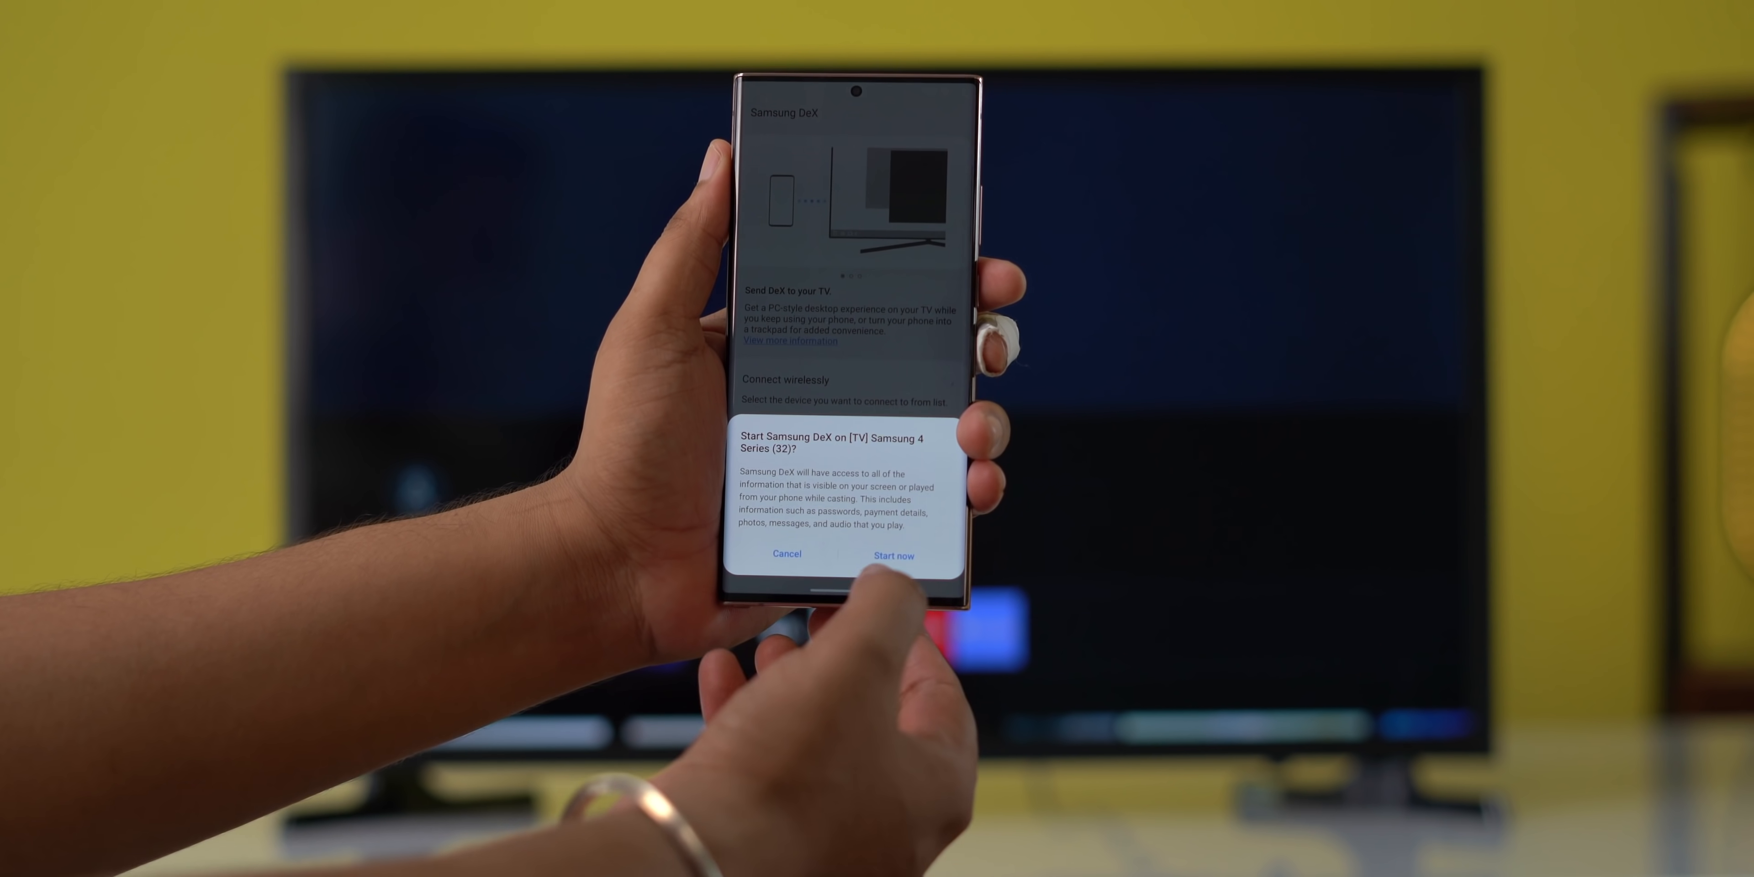
left_click(893, 556)
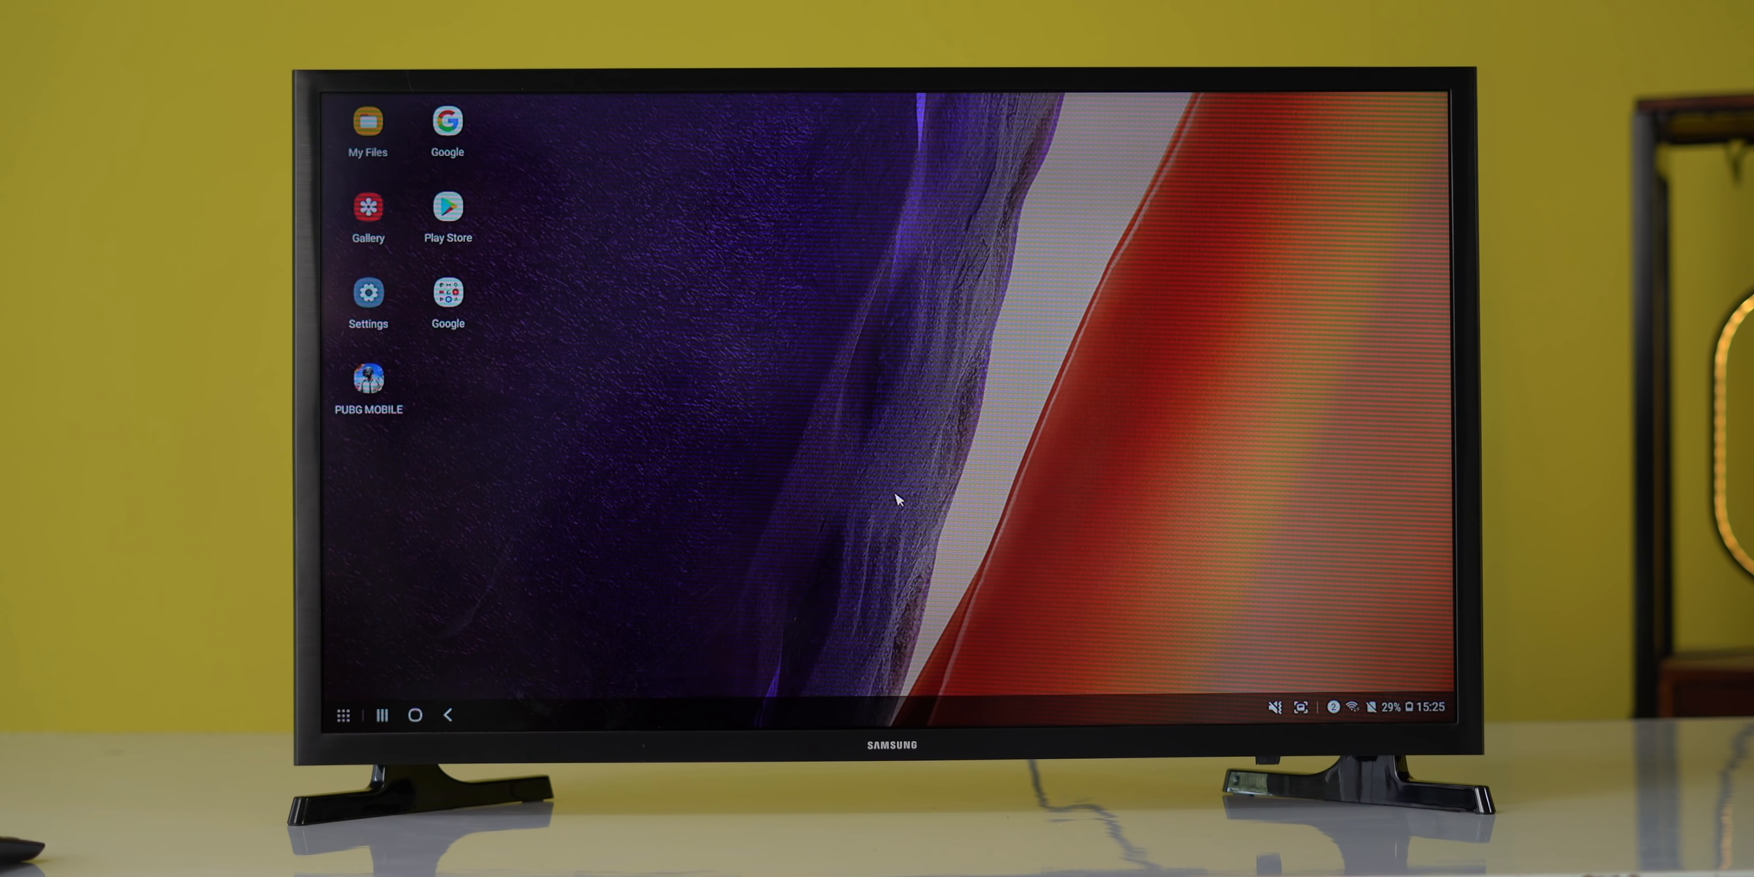
Launch Google Play from the Apps drawer and maximize it, browsing the recommended games.
left_click(368, 293)
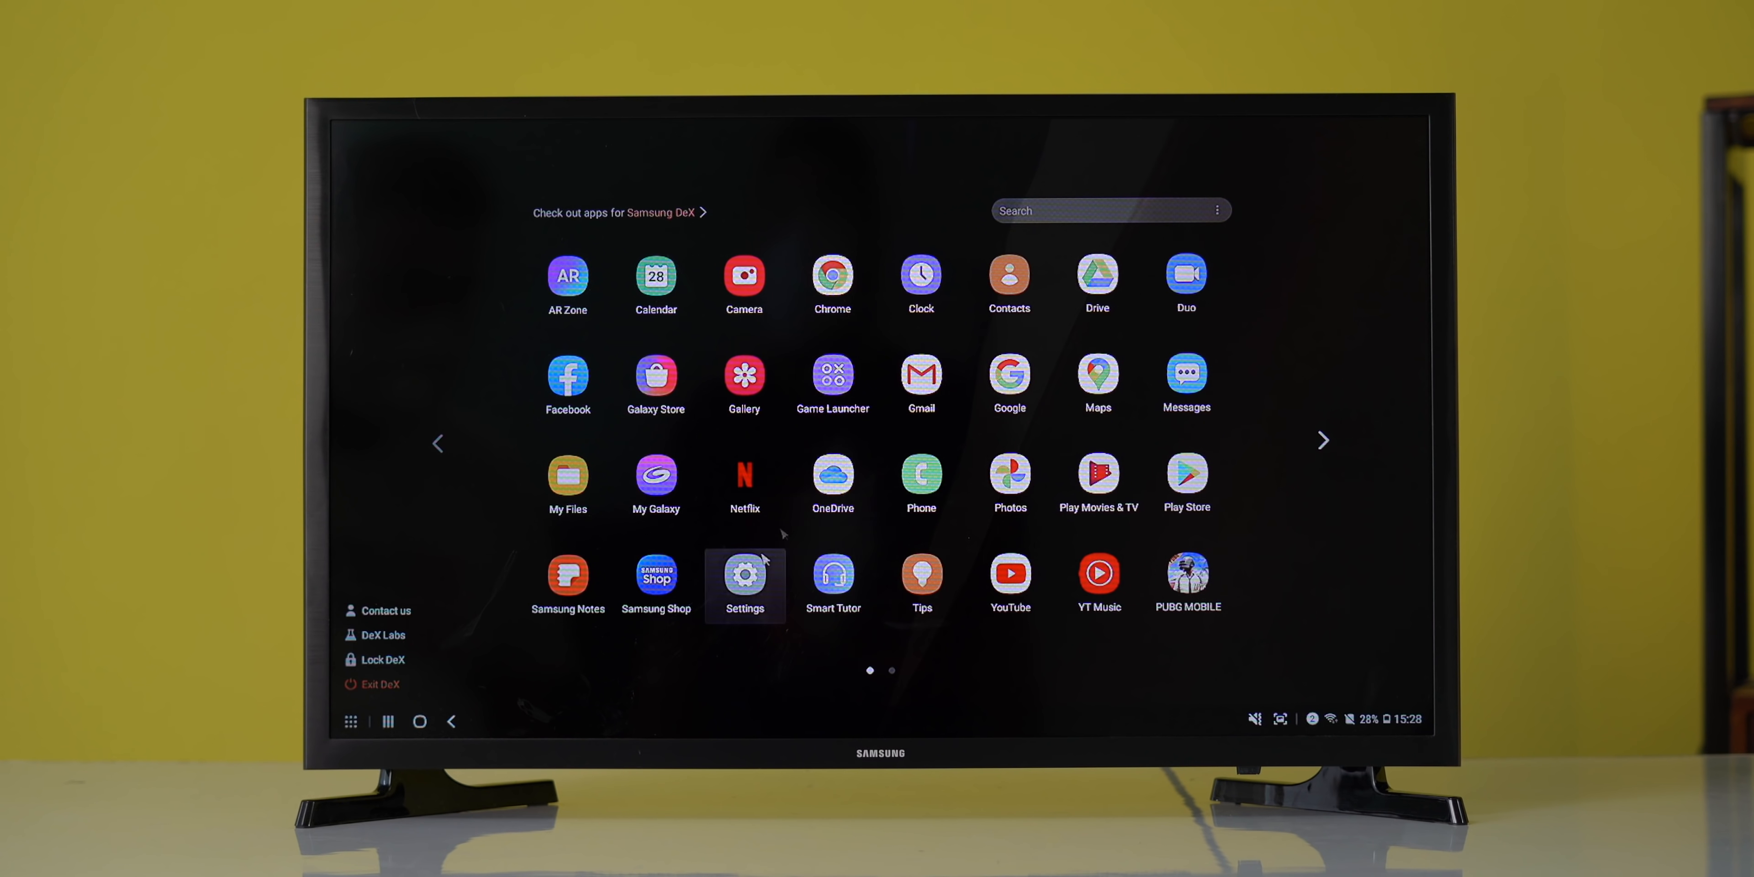
left_click(1185, 471)
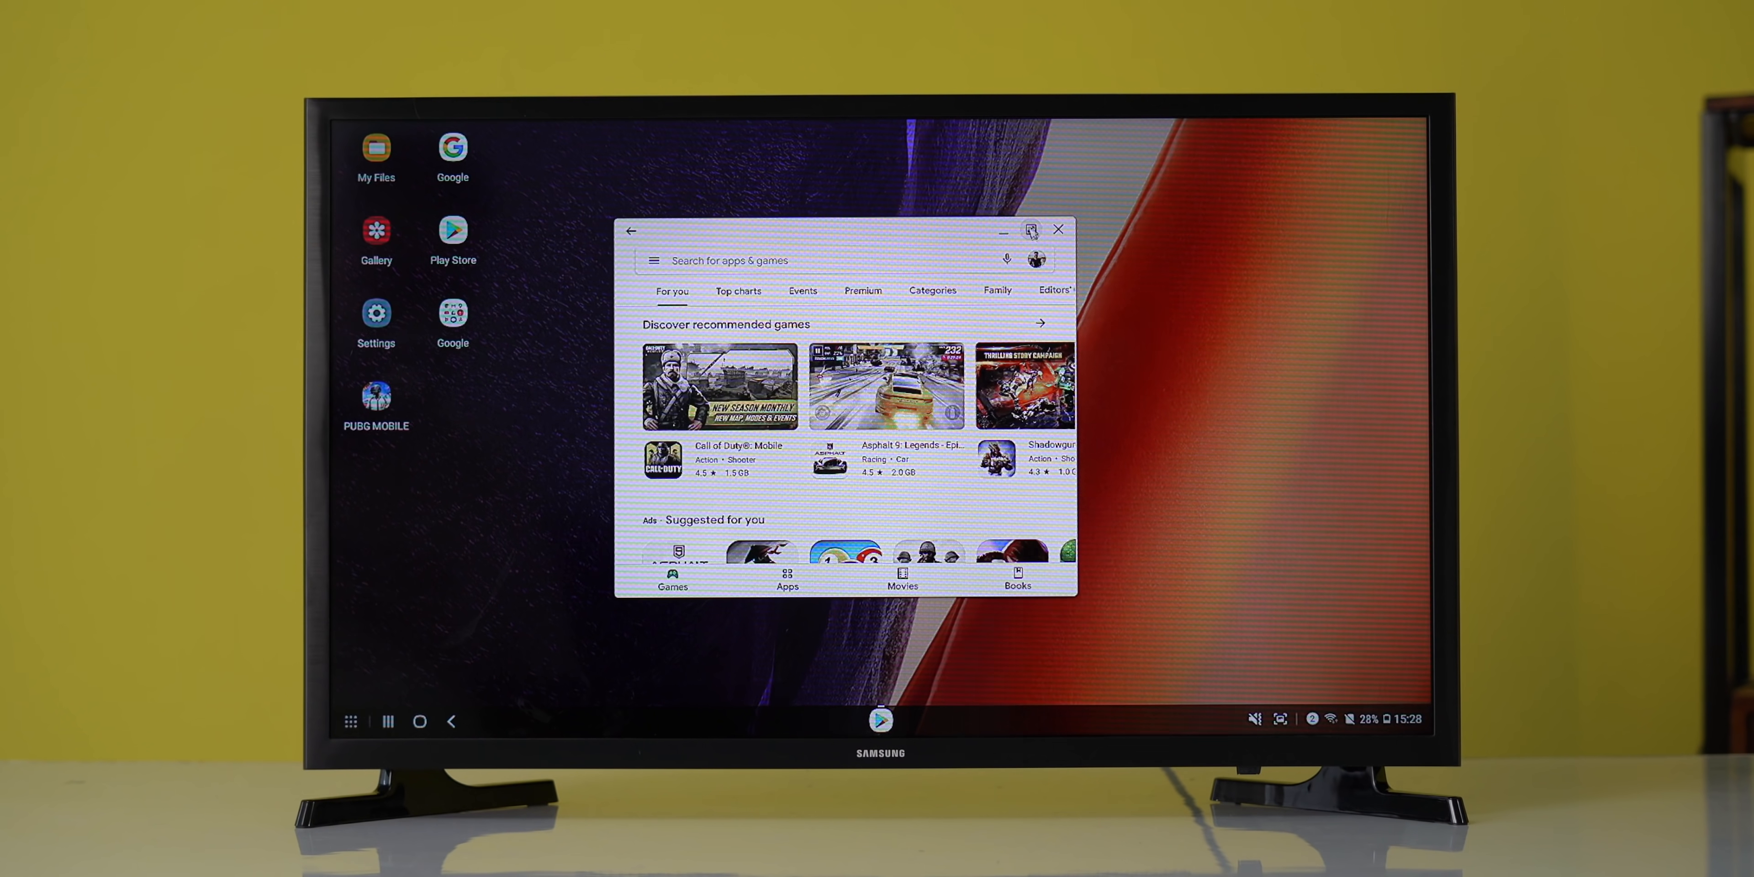
left_click(1031, 229)
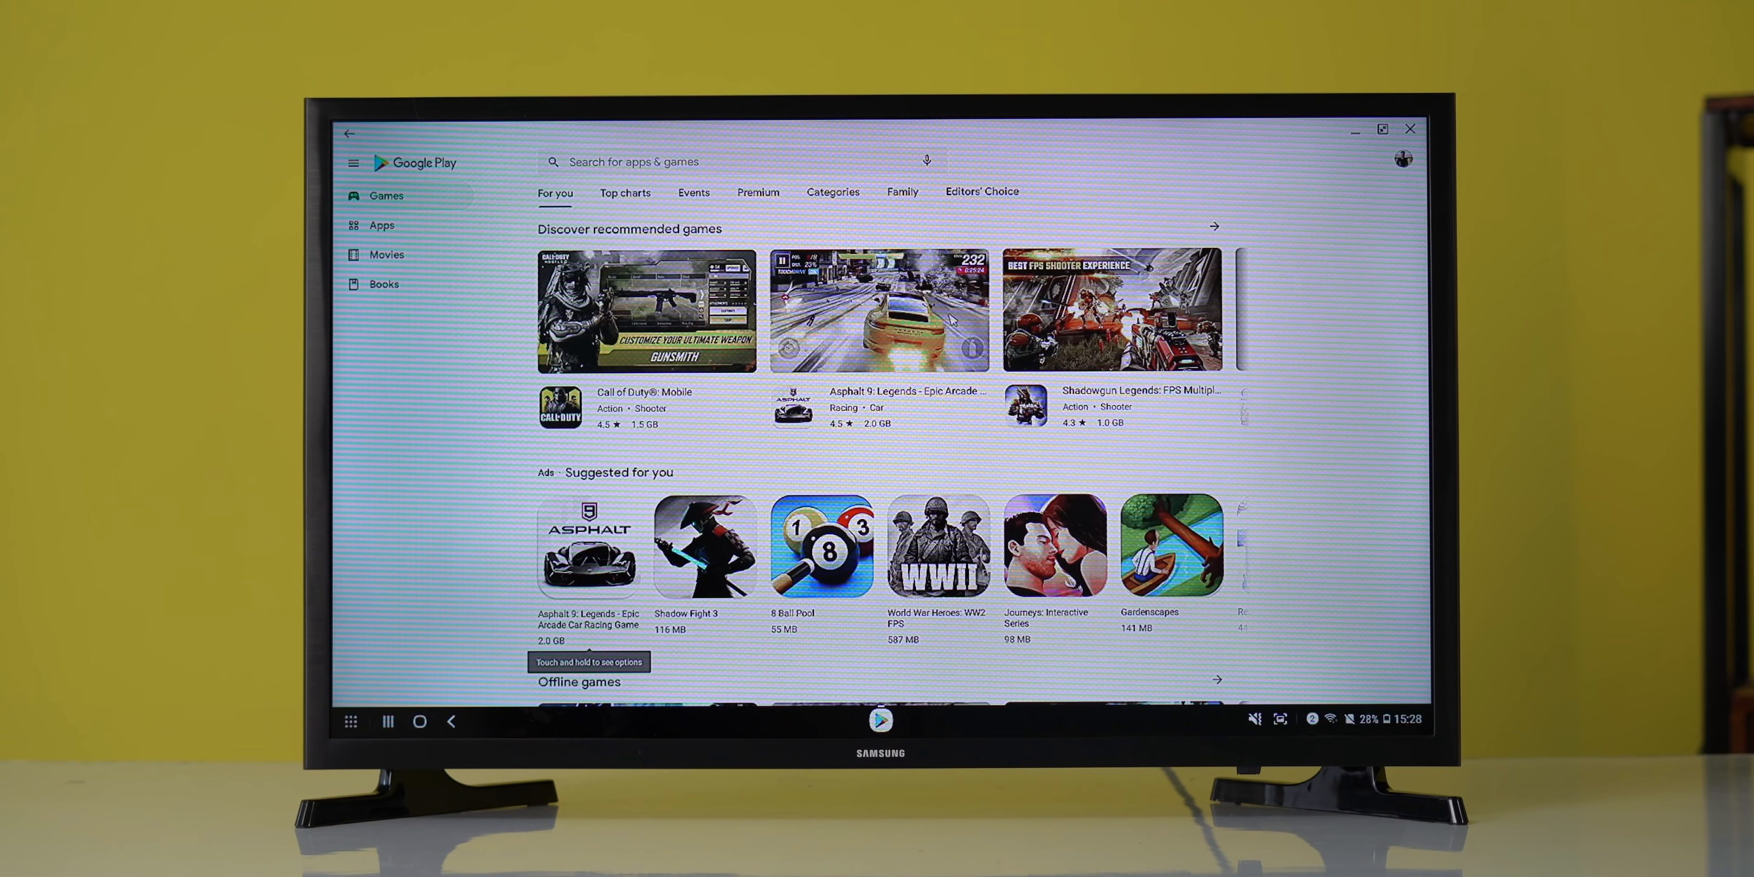
scroll("down", 3)
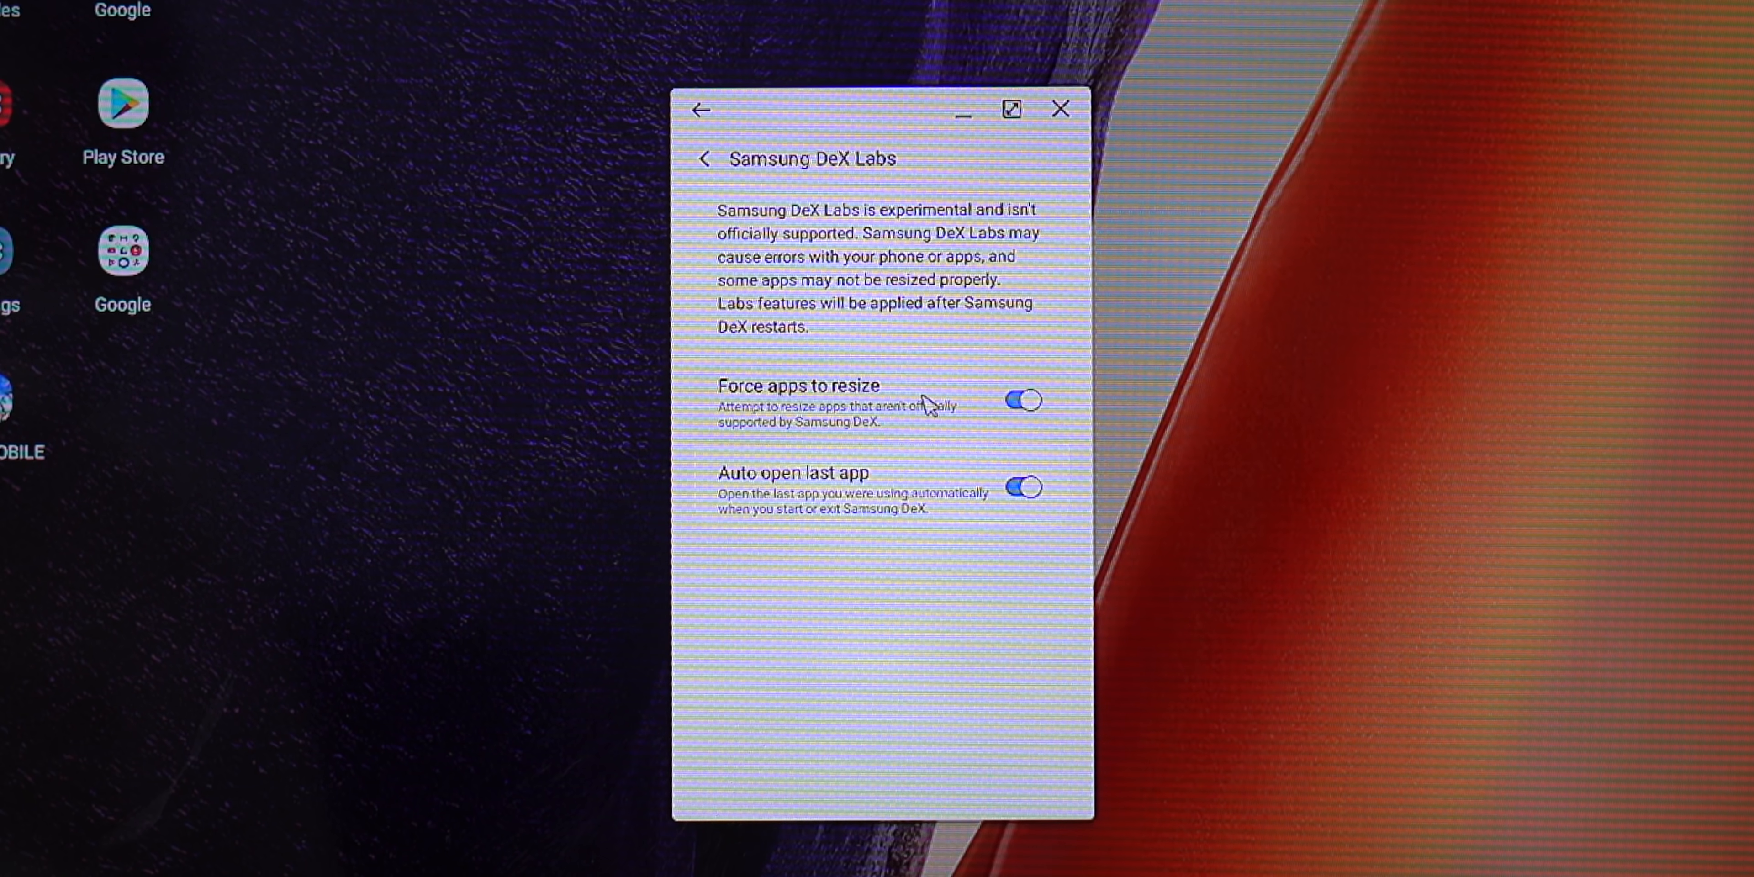
mouse_move(934, 417)
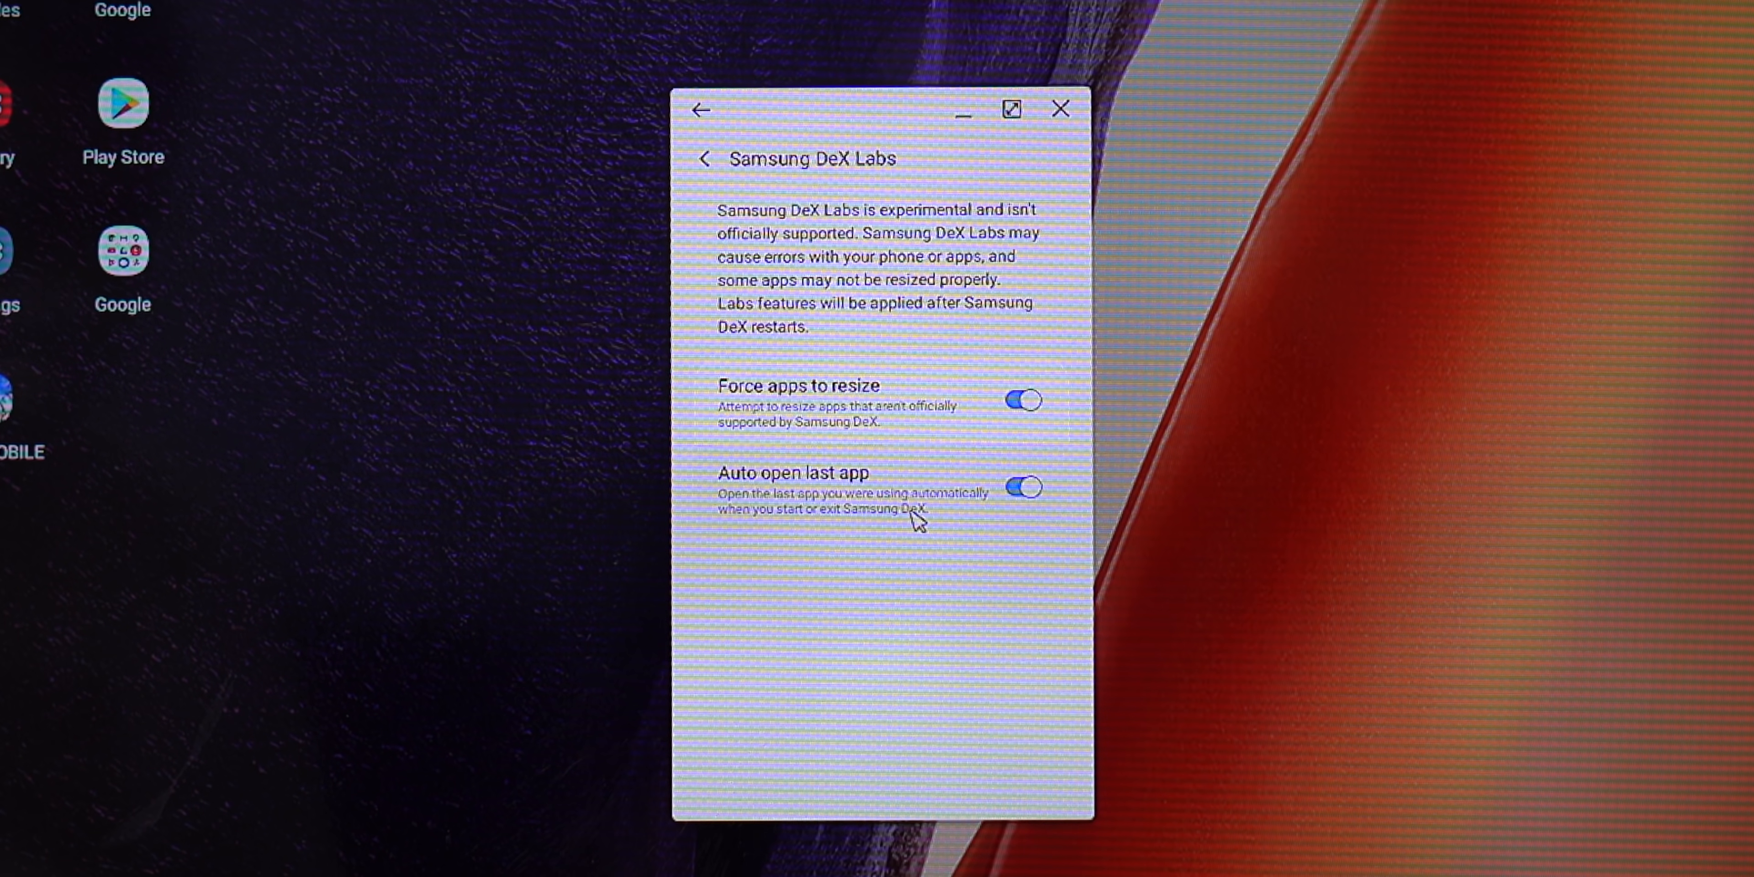
left_click(1020, 485)
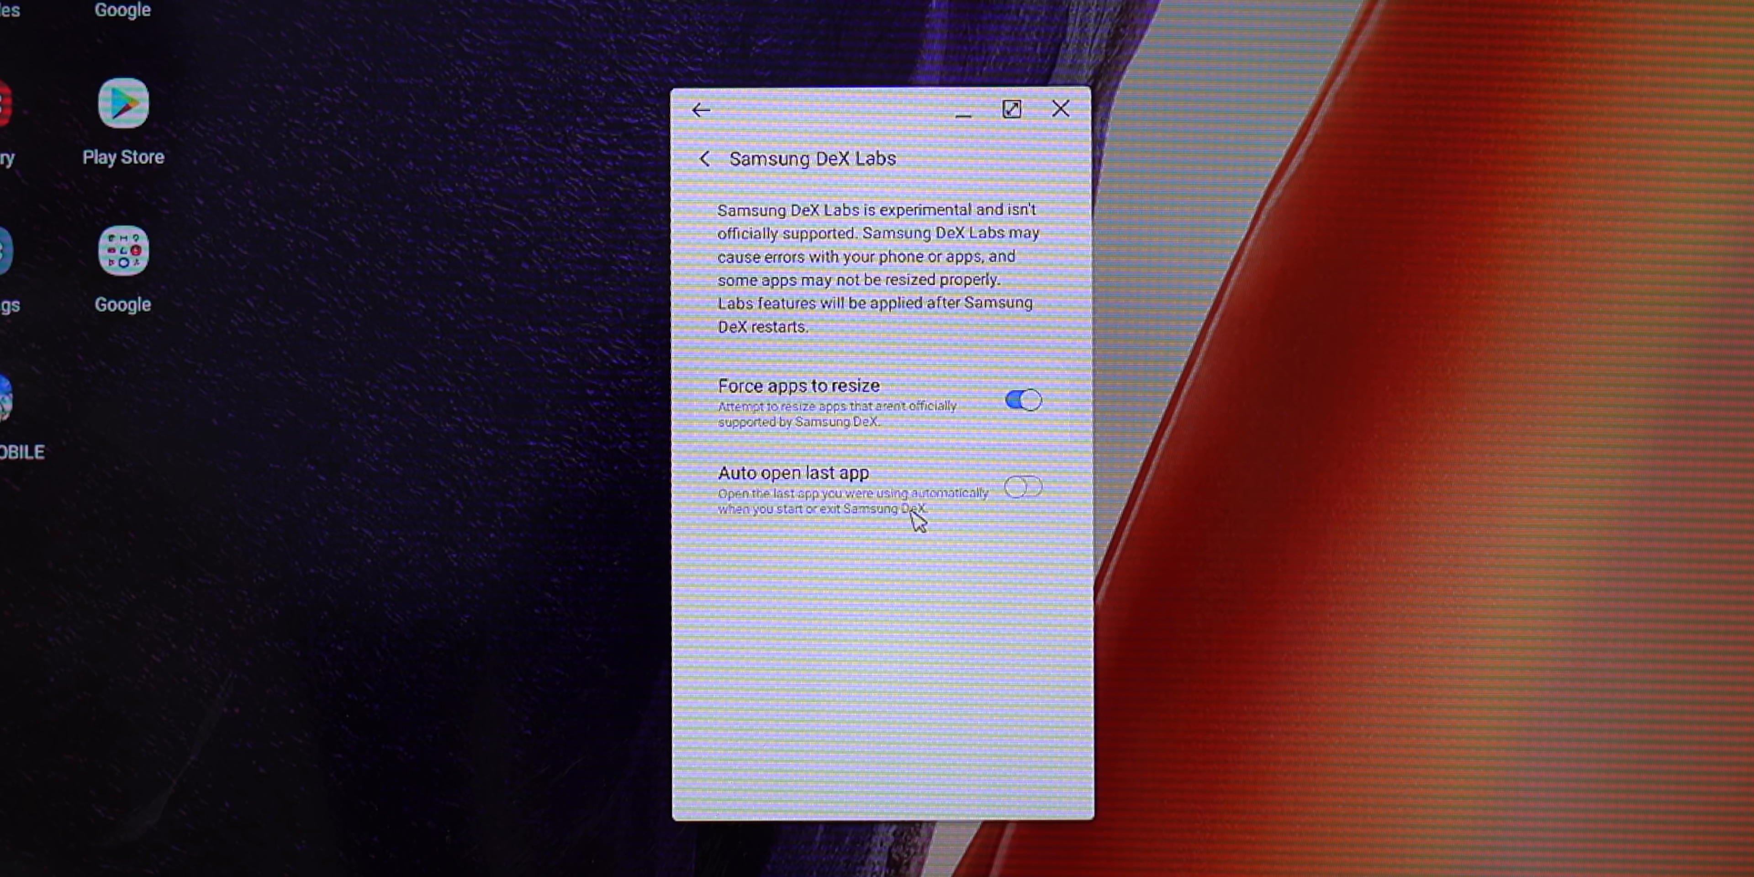
left_click(1021, 485)
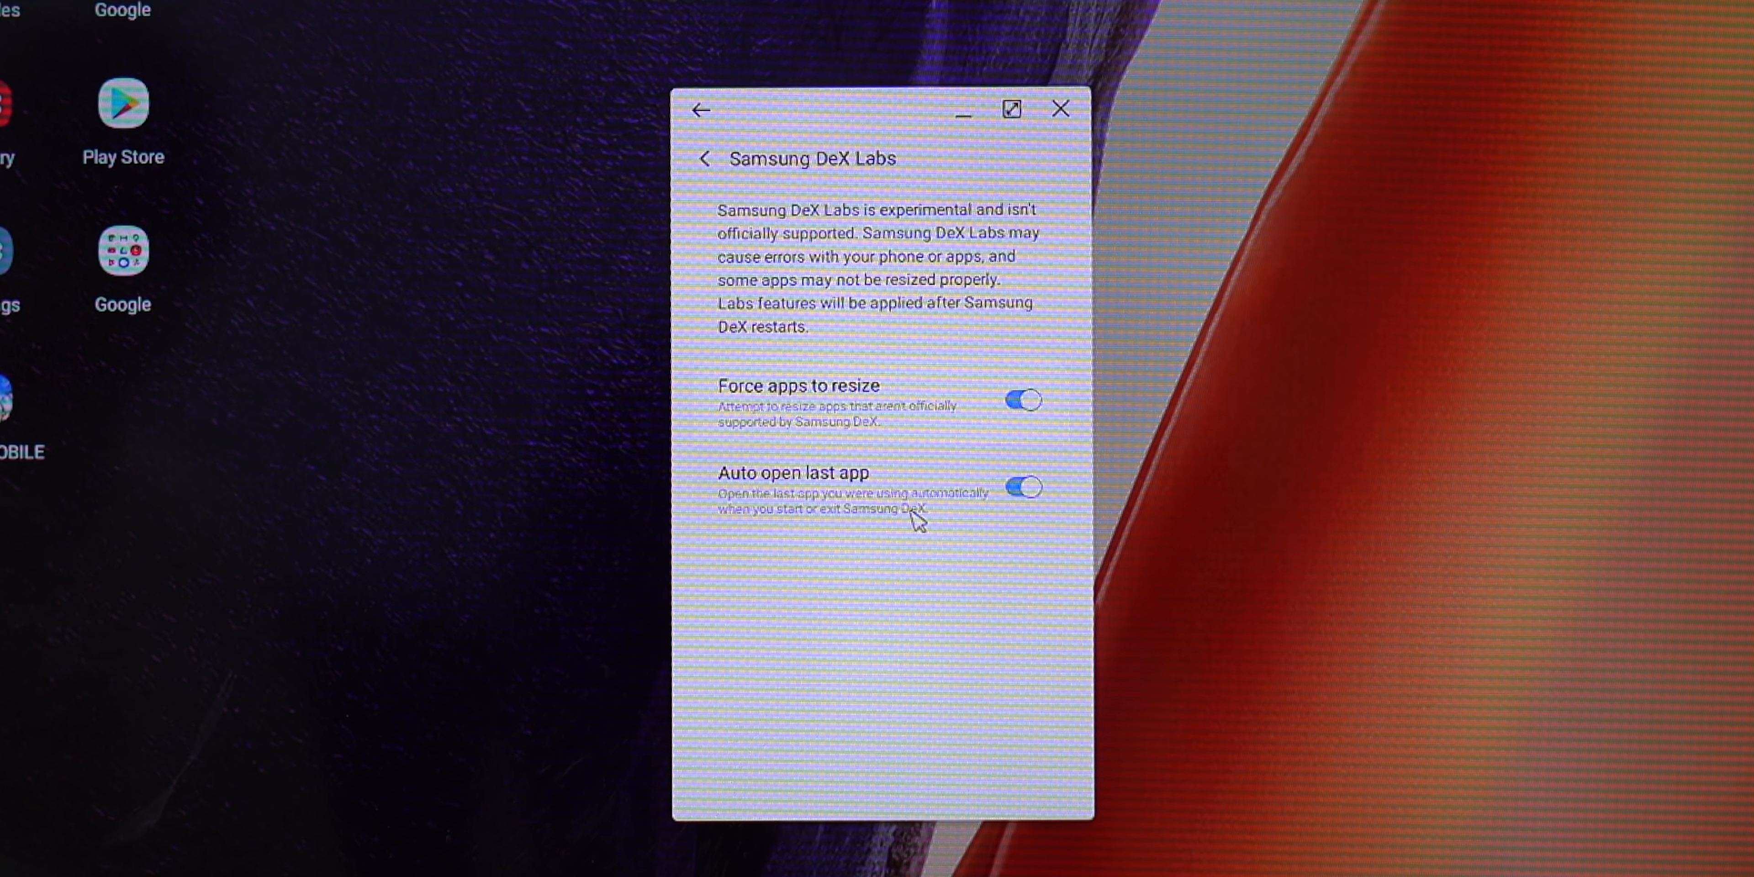
mouse_move(942, 503)
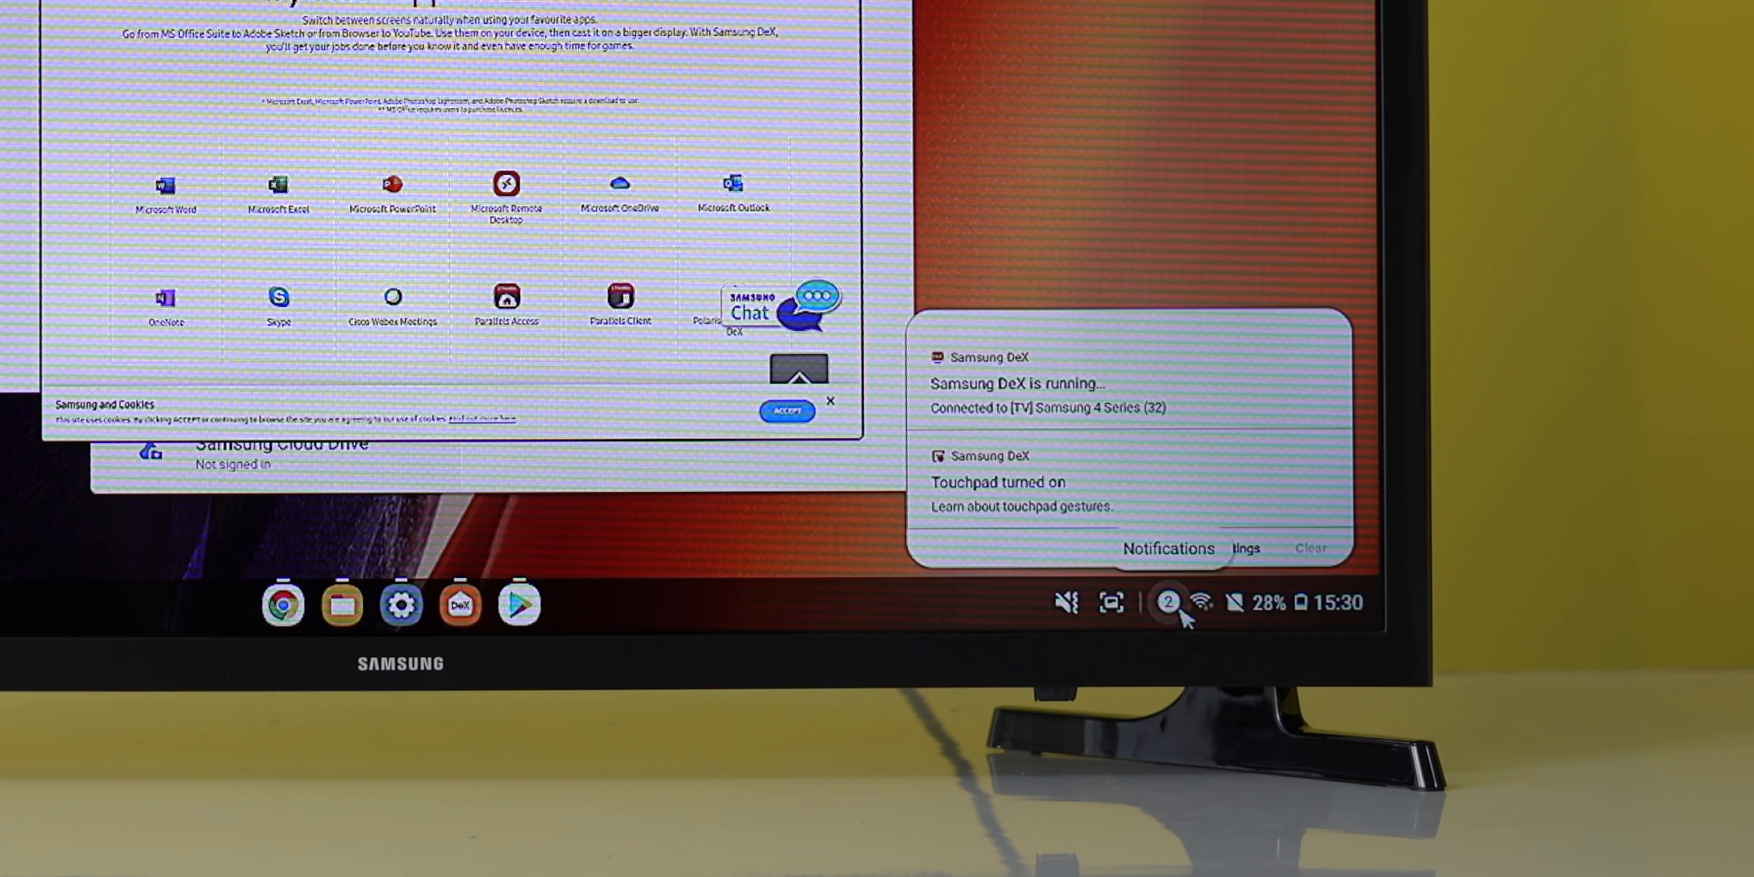
Play Blinding Lights by The Weeknd from Your favourites in YT Music.
left_click(1171, 603)
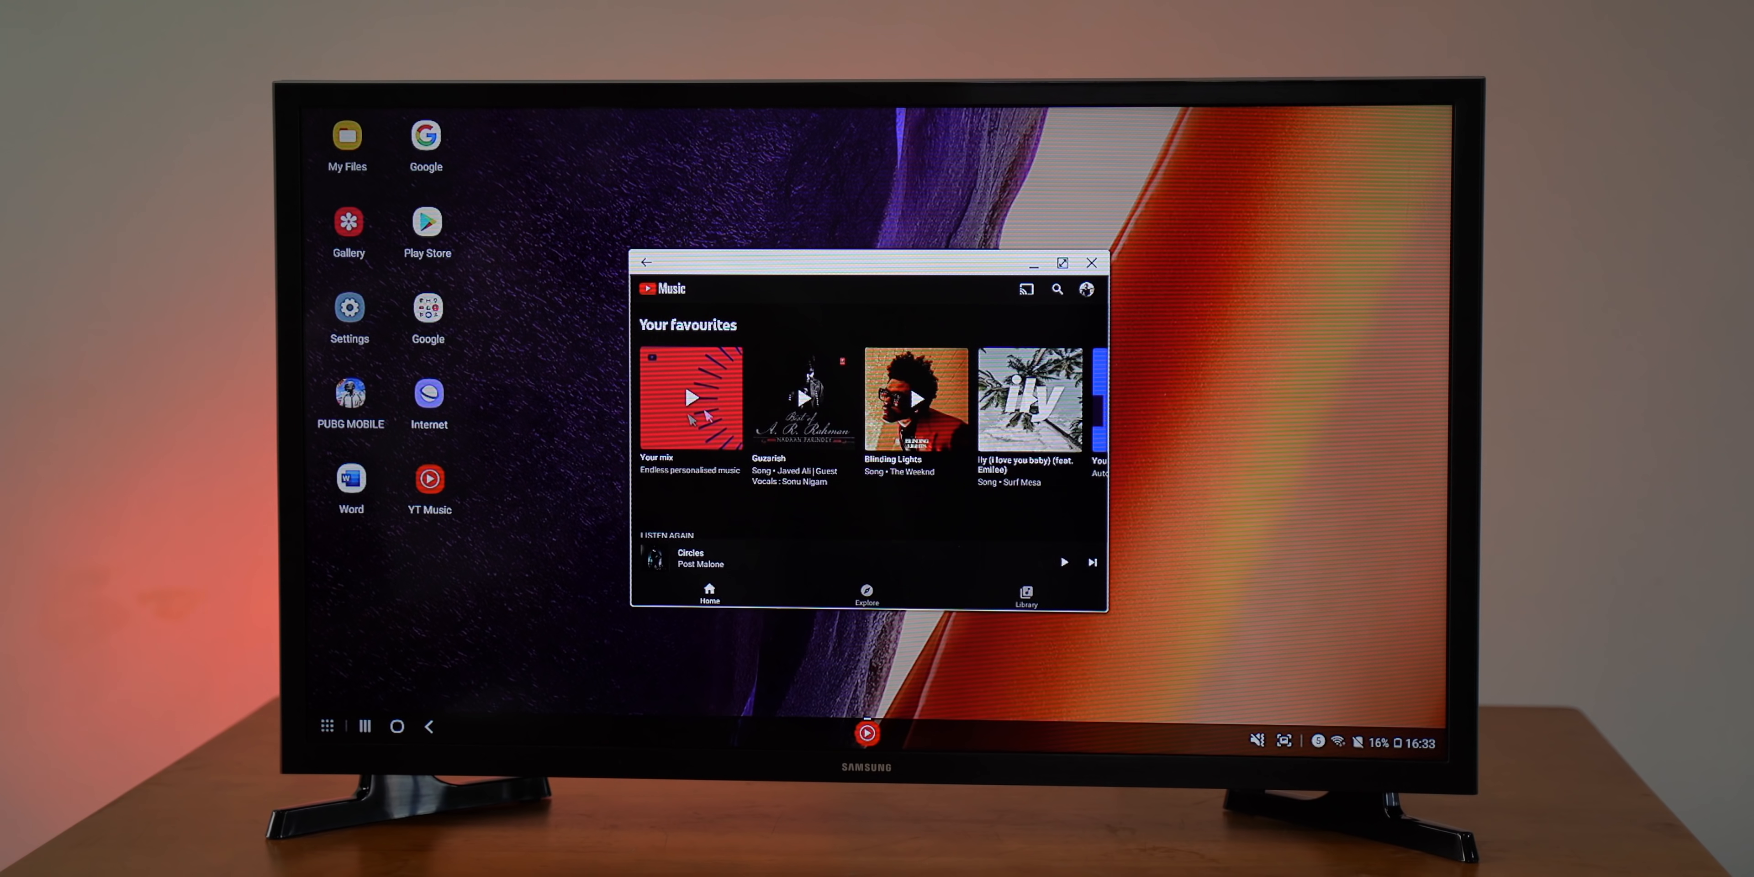
left_click(916, 399)
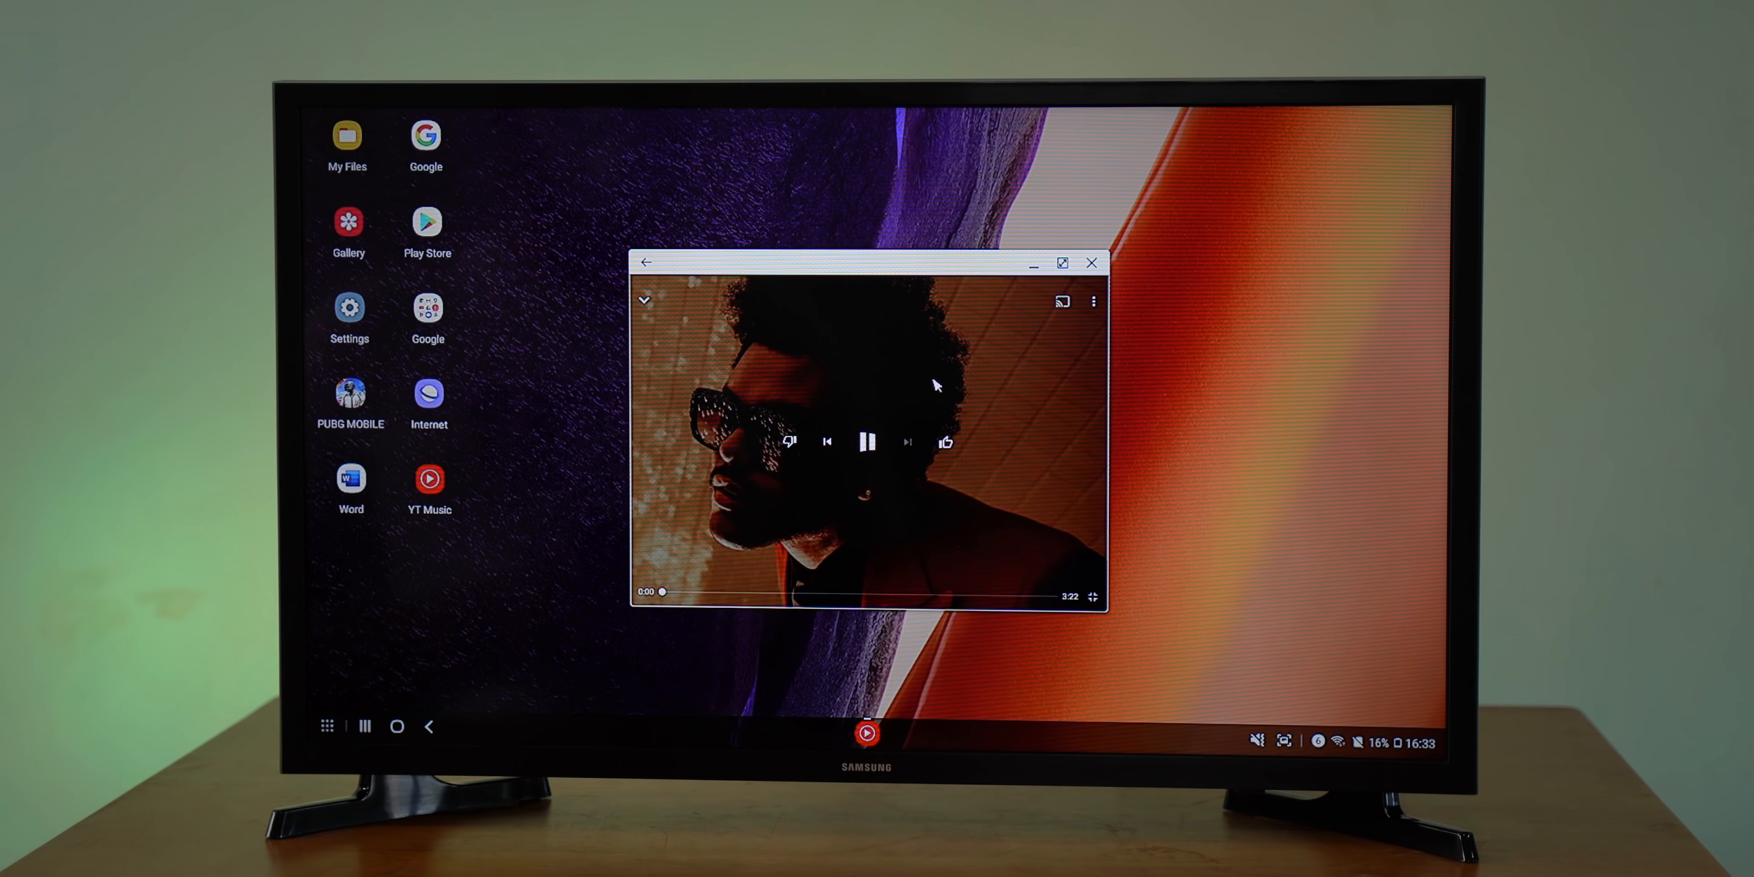
left_click(1256, 742)
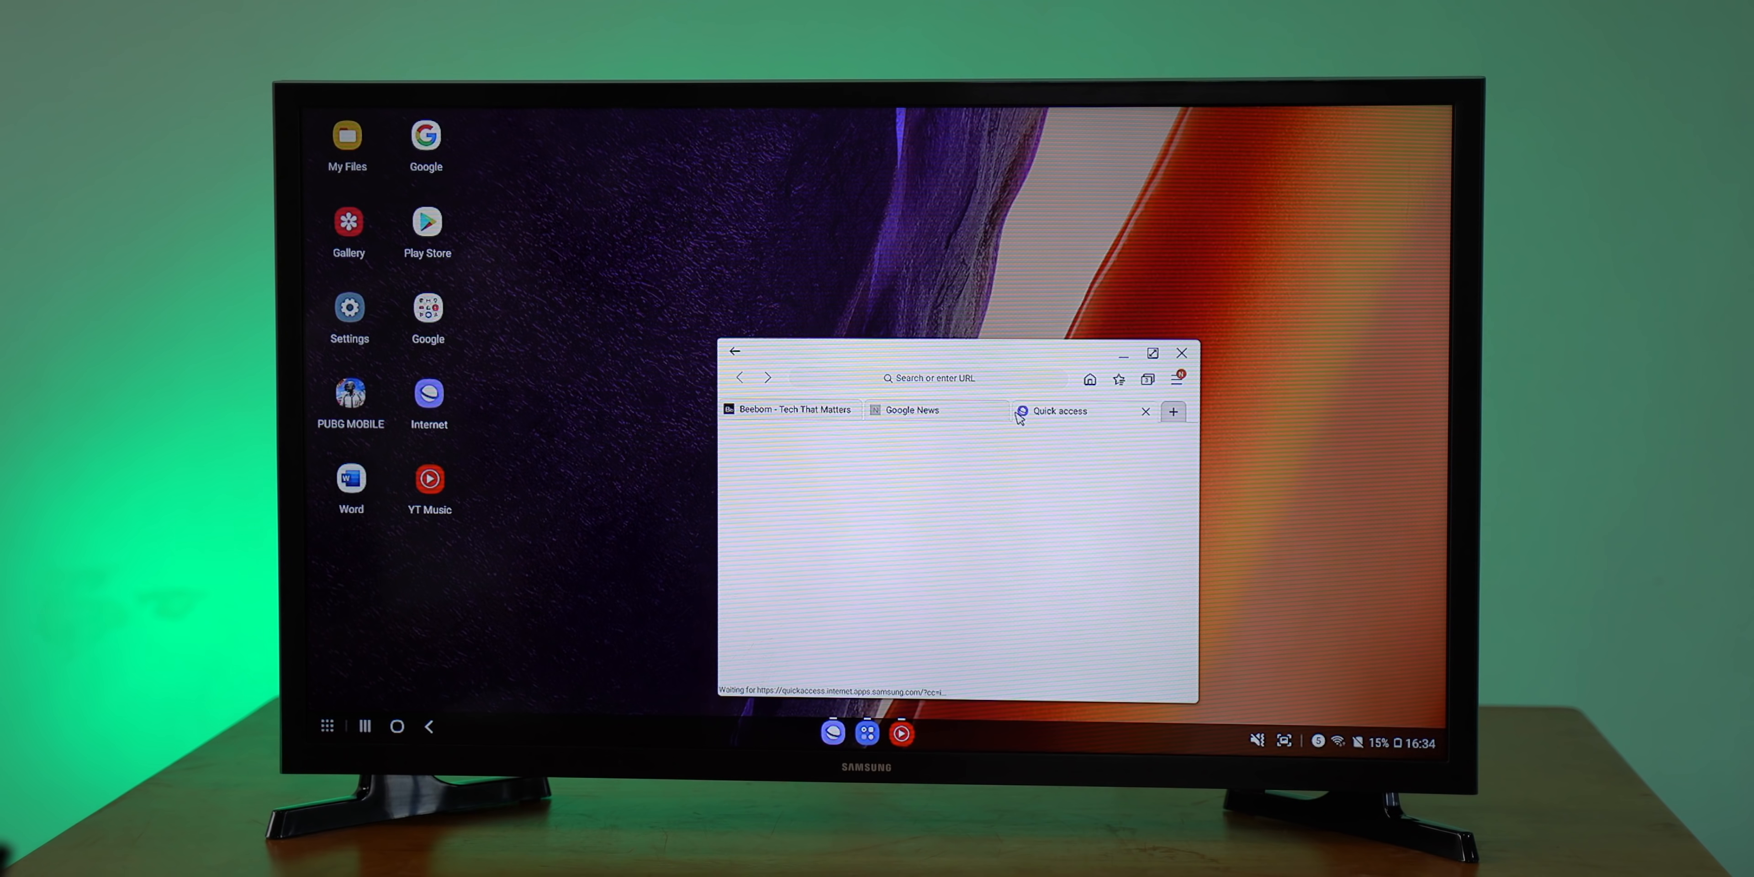
Show the Beebom tab in Samsung Internet maximized and scroll its homepage.
left_click(791, 410)
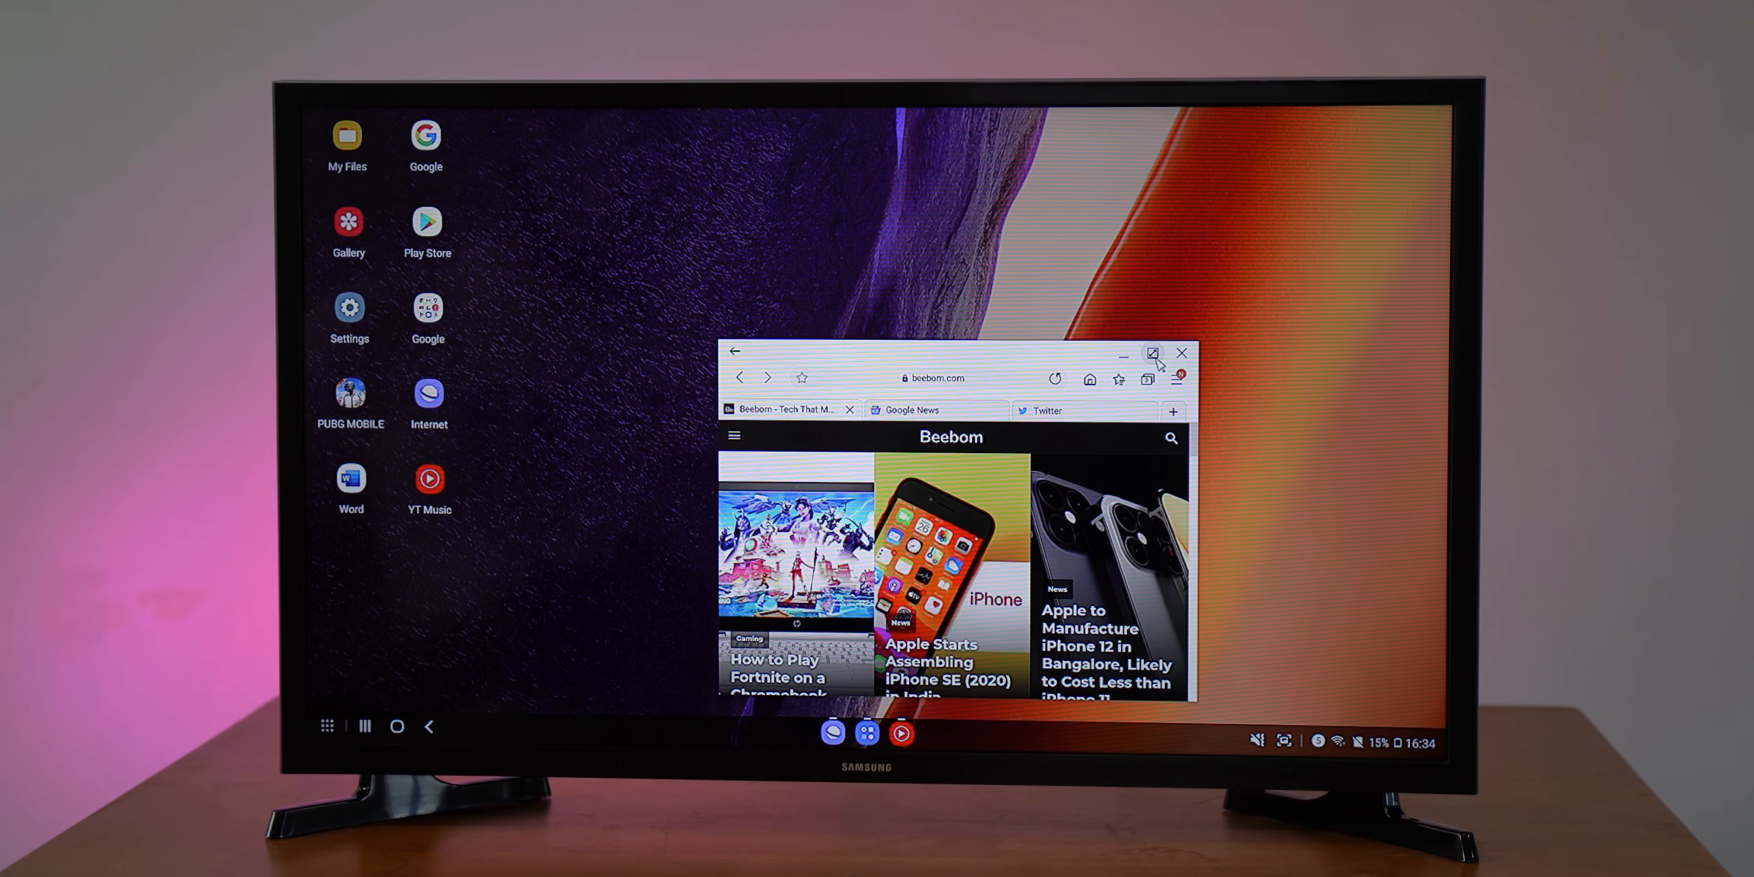
left_click(1152, 353)
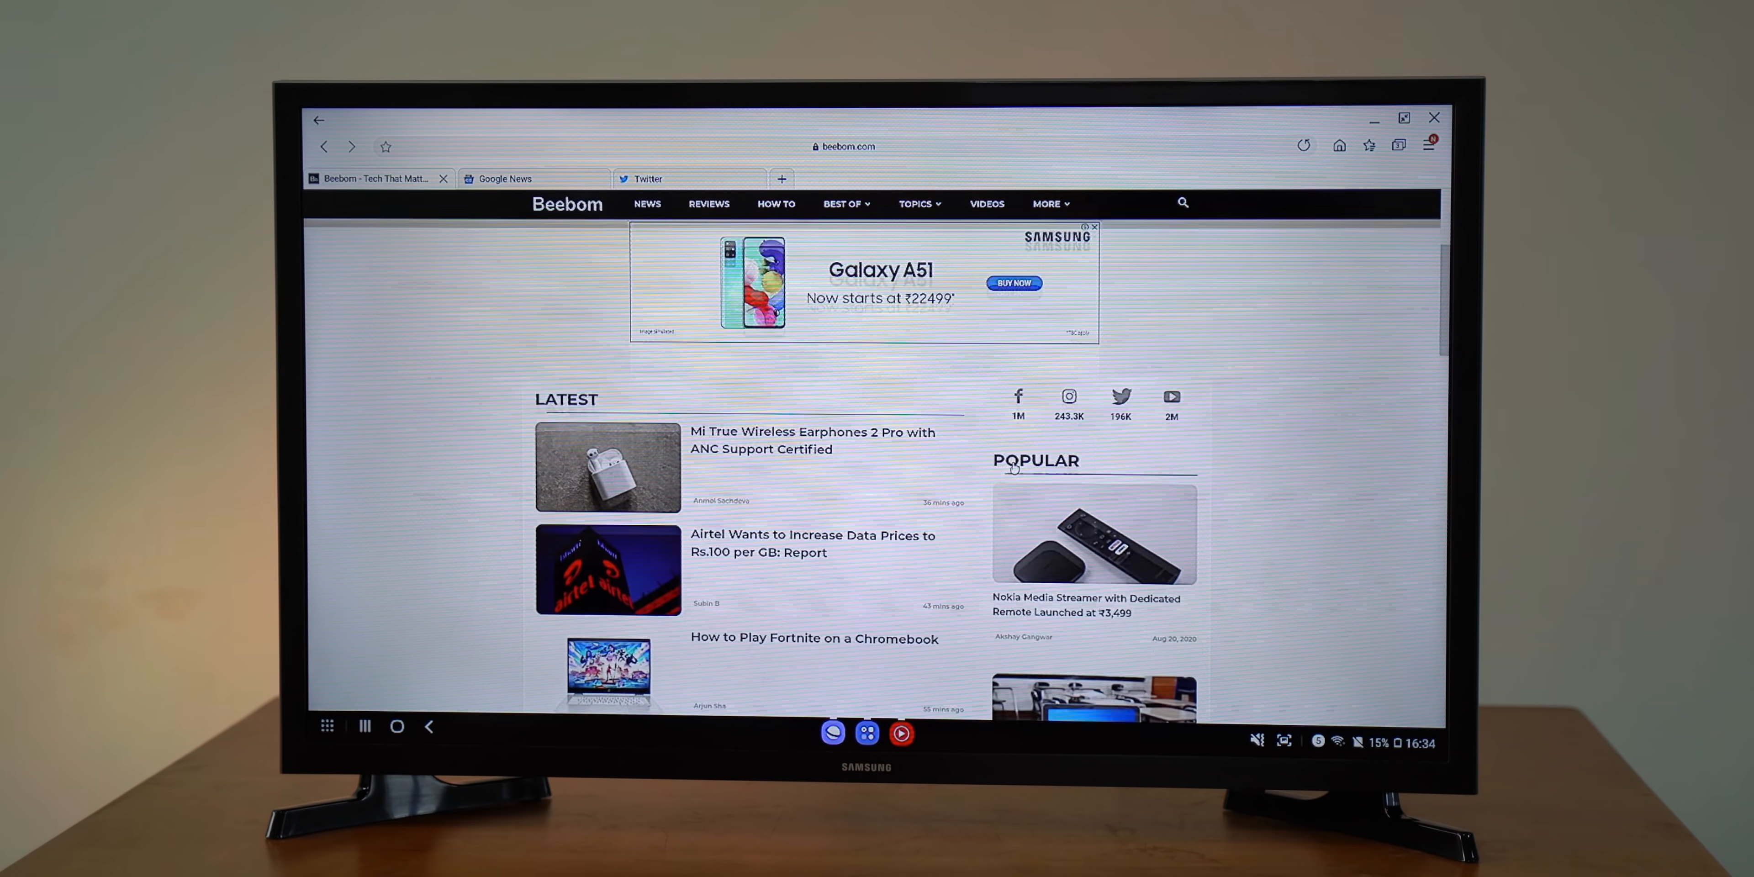
scroll("down", 3)
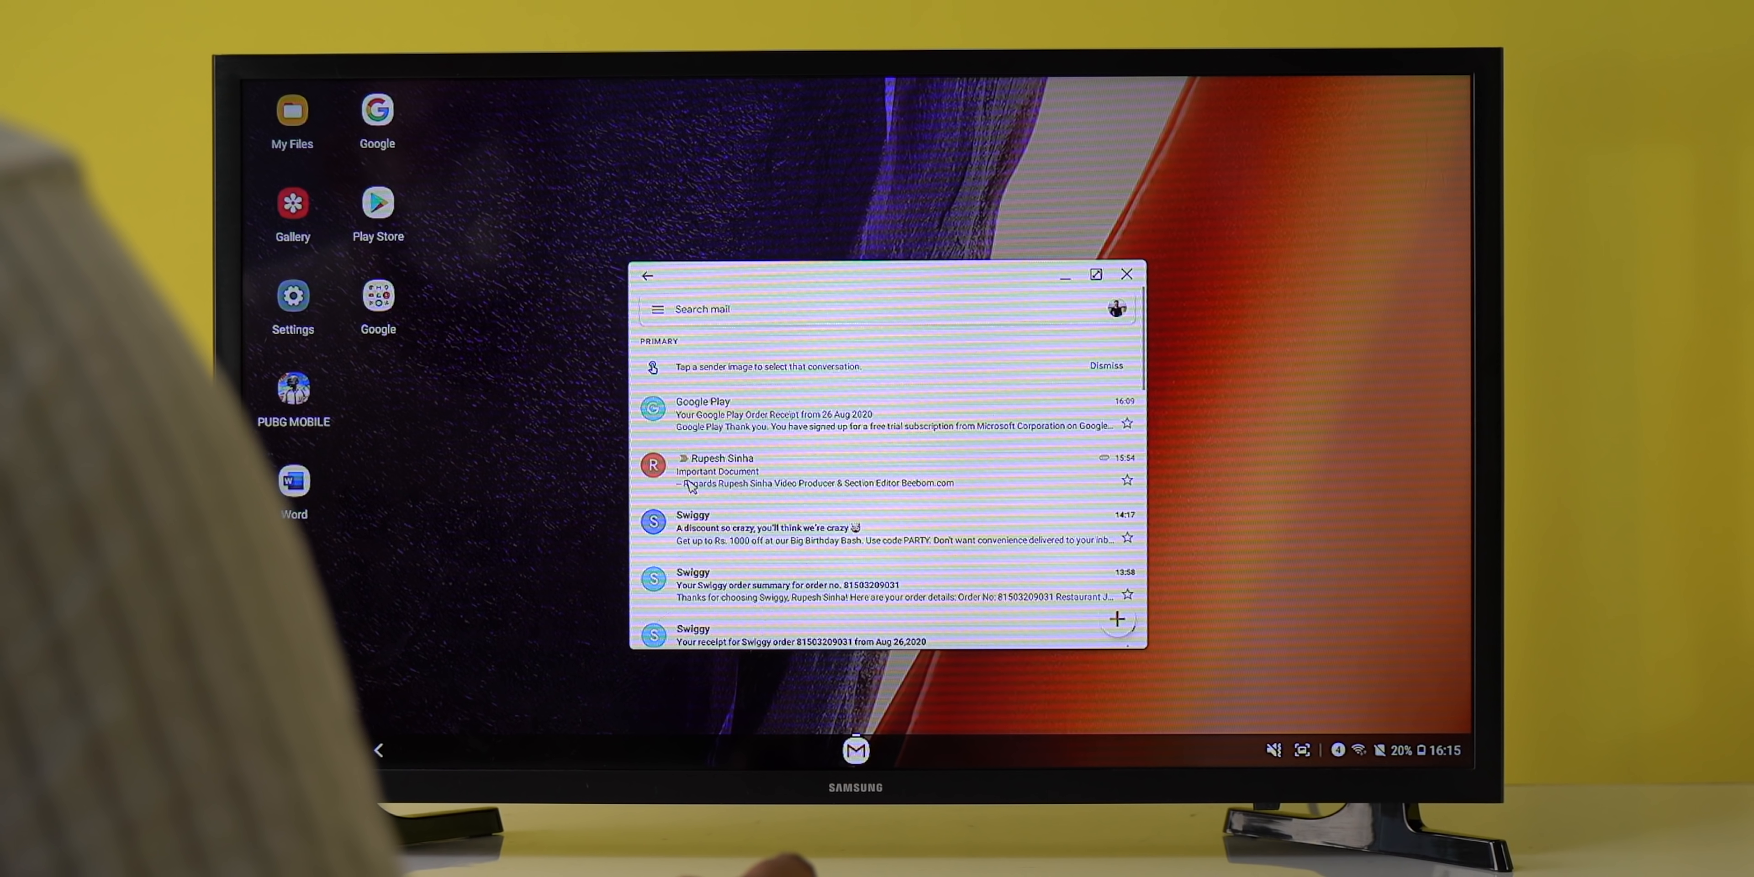
View the Important Document email and load its attached .docx report in Word.
left_click(721, 470)
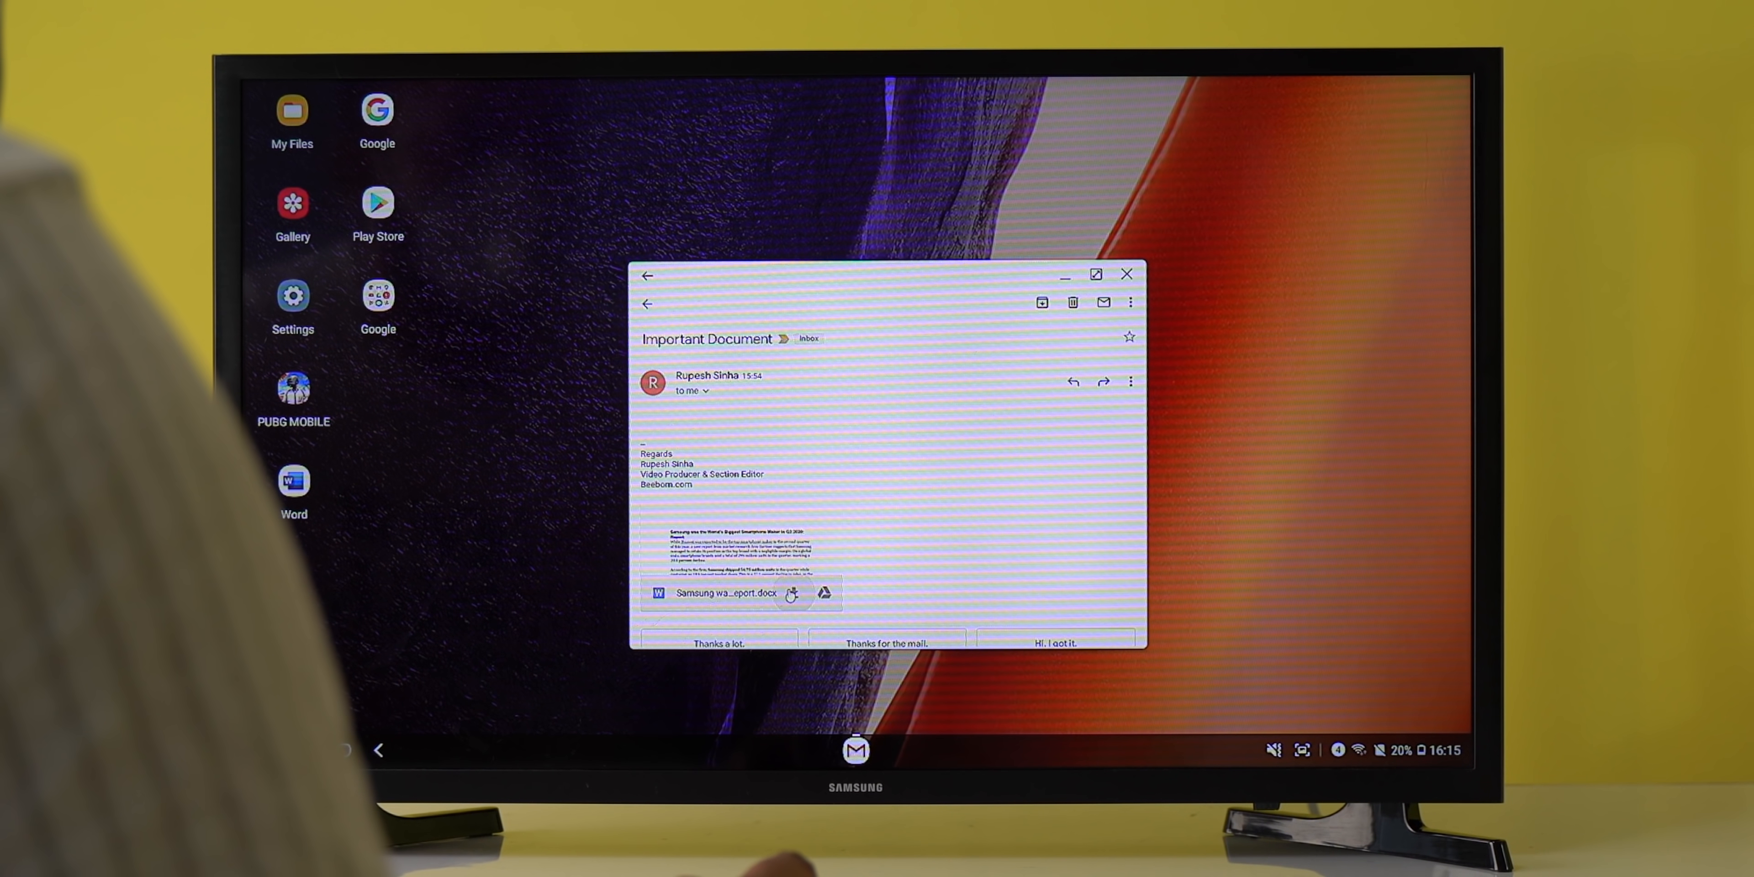
left_click(738, 593)
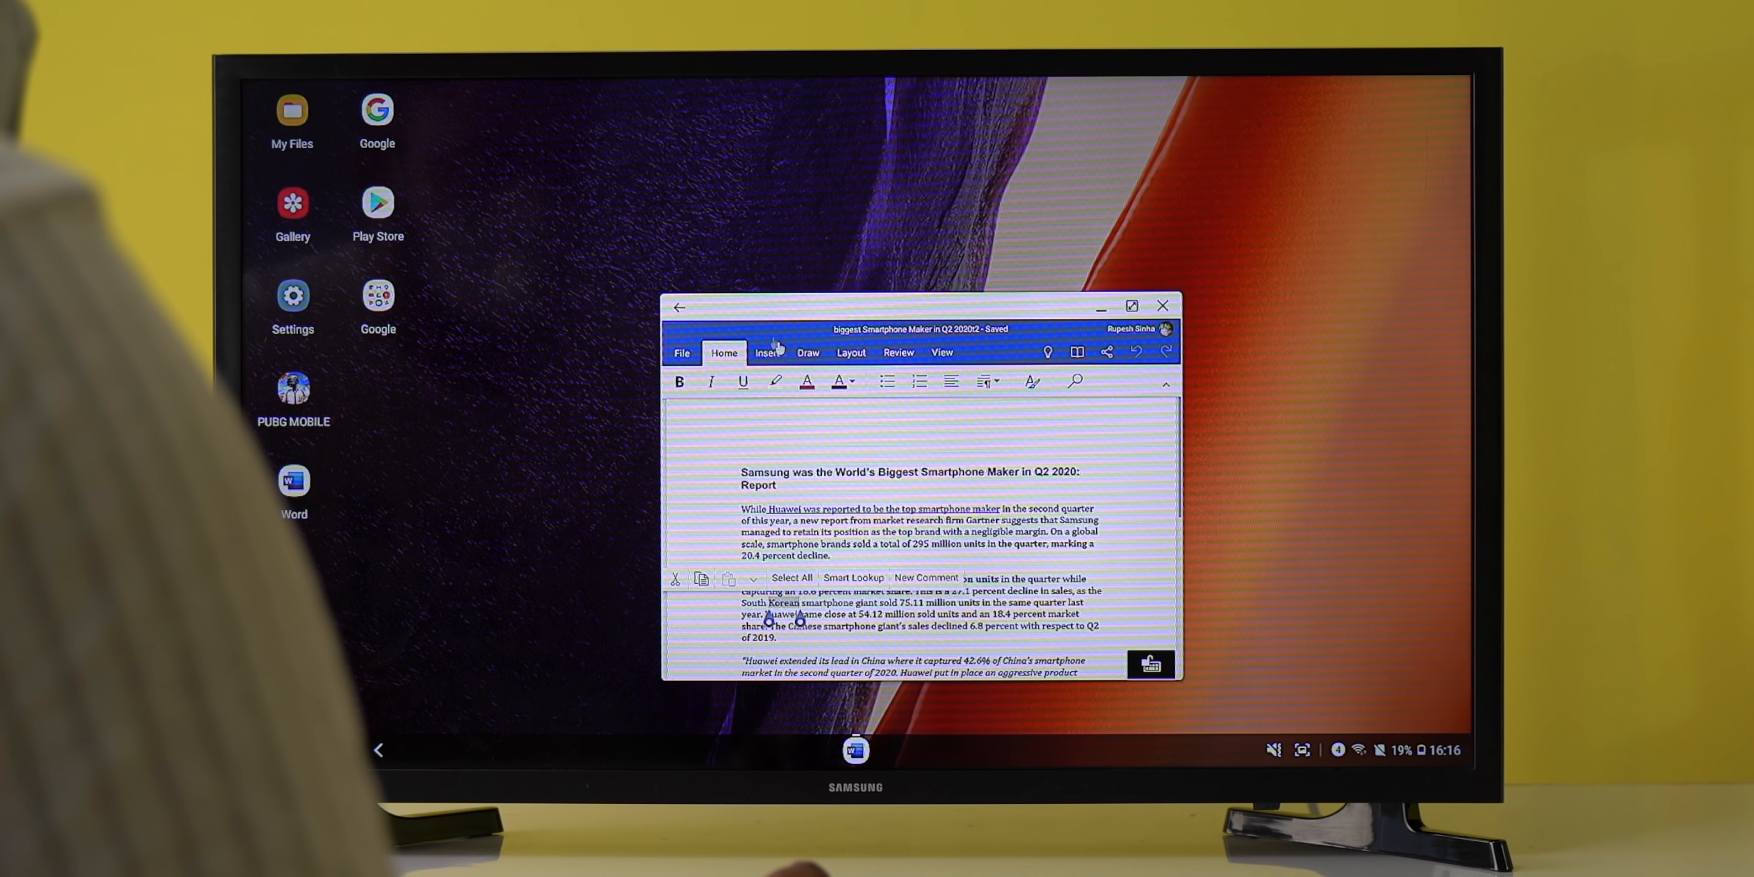
Check the Insert ribbon, return to Home and add "do you think abo..." at the report's end.
left_click(767, 353)
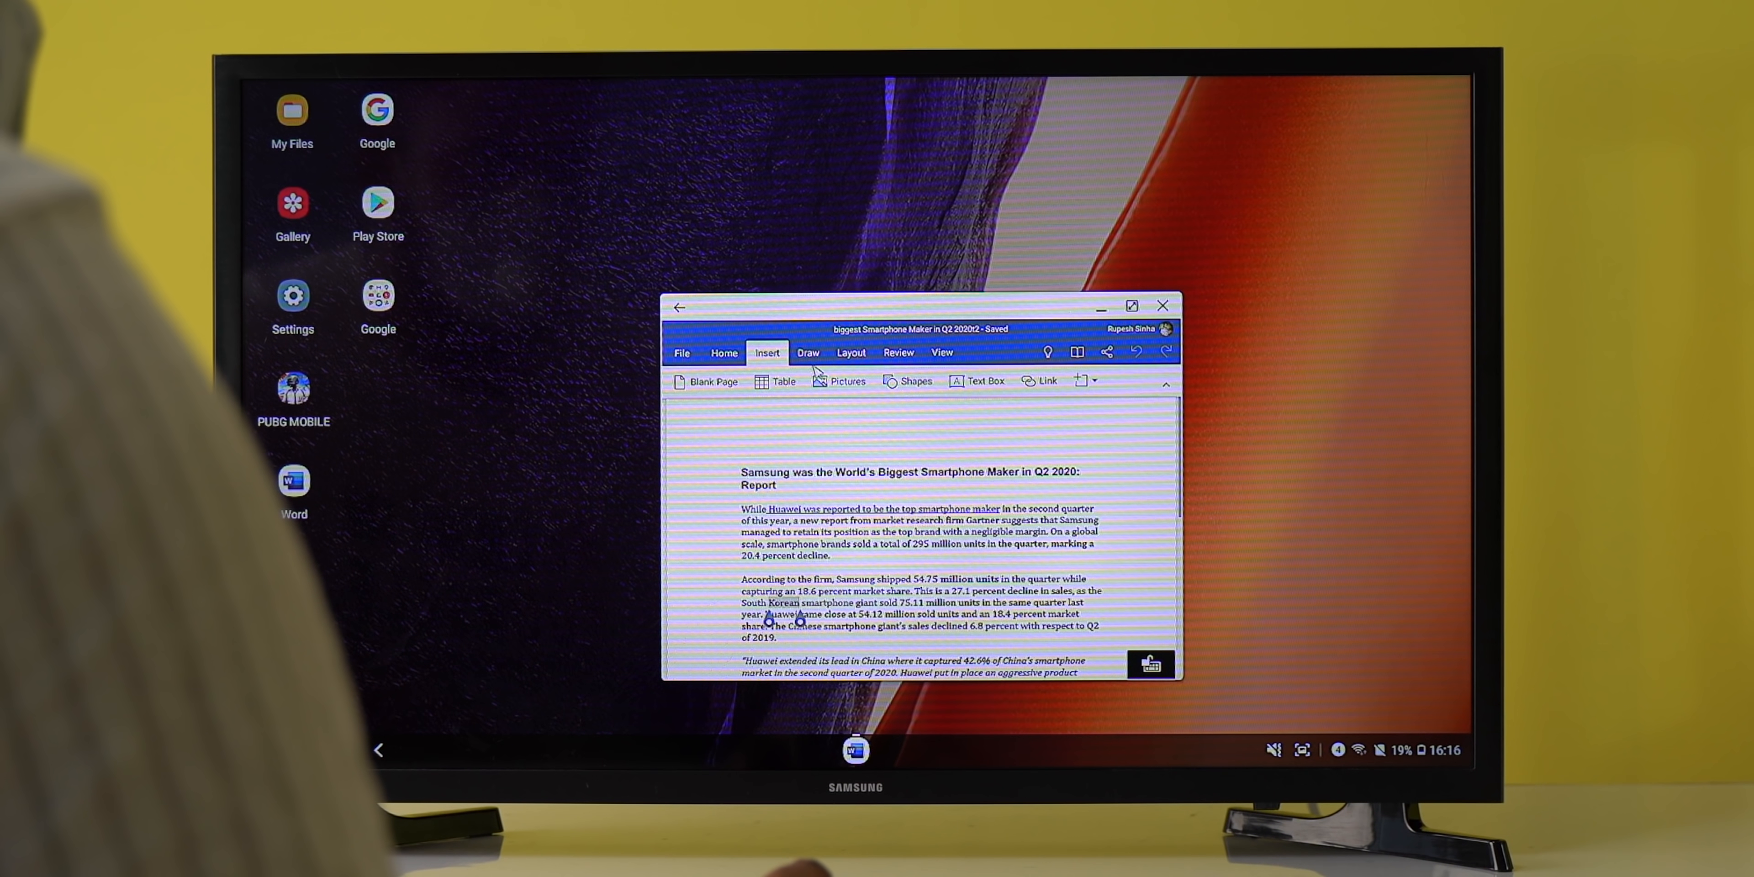
left_click(850, 352)
type("Well, what")
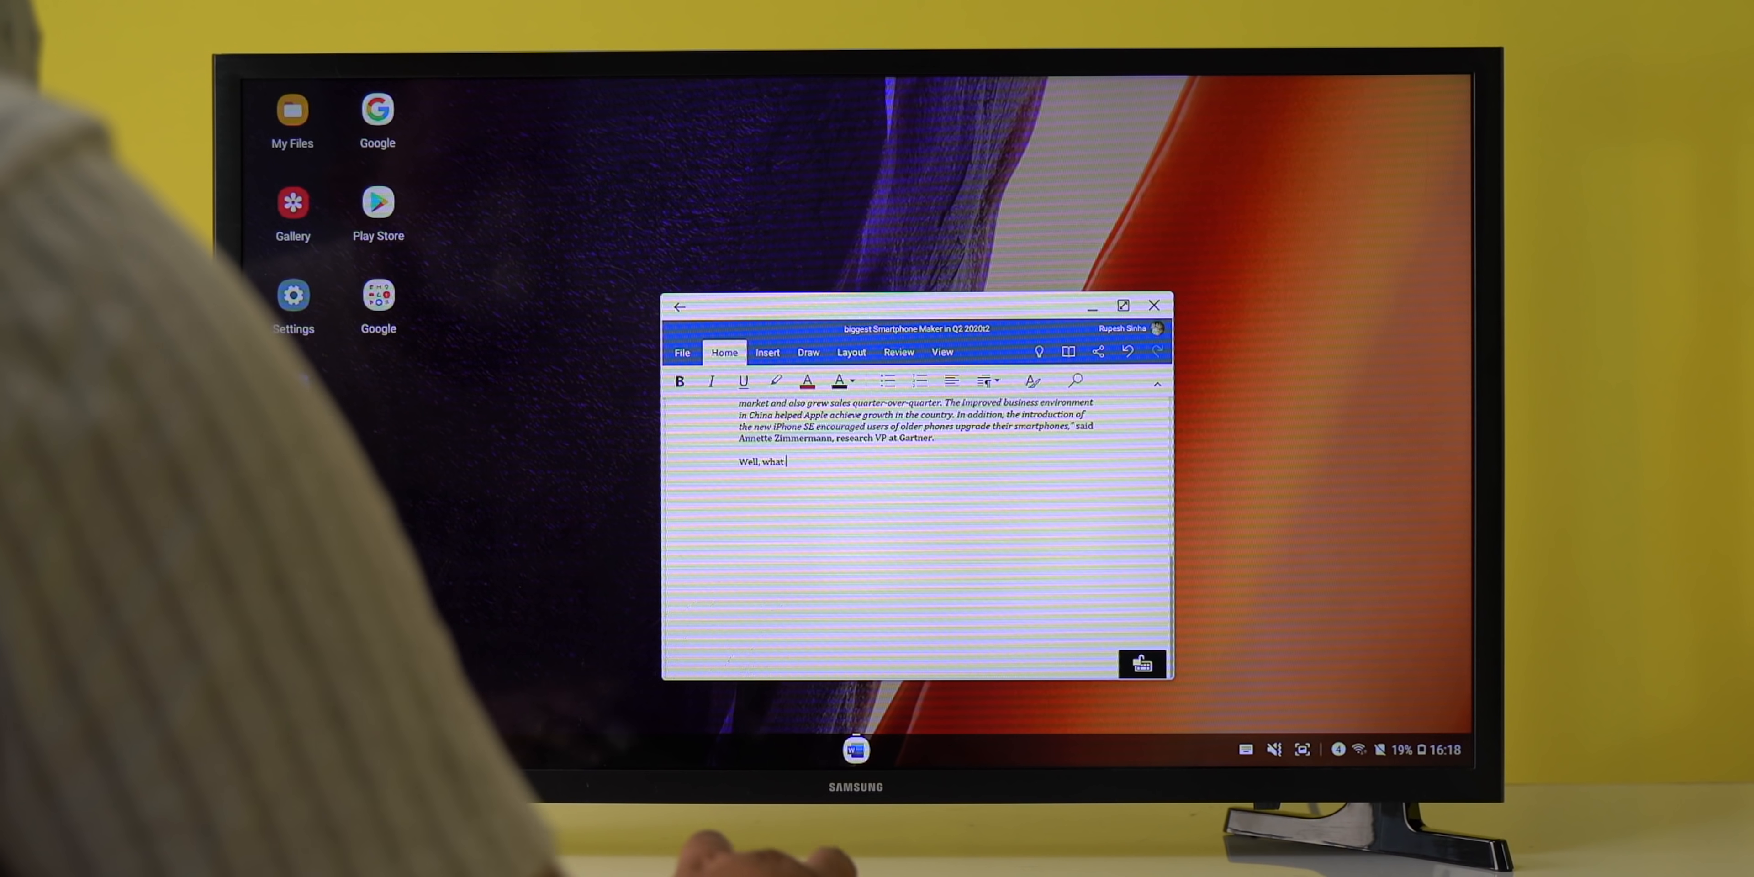
type("do you th")
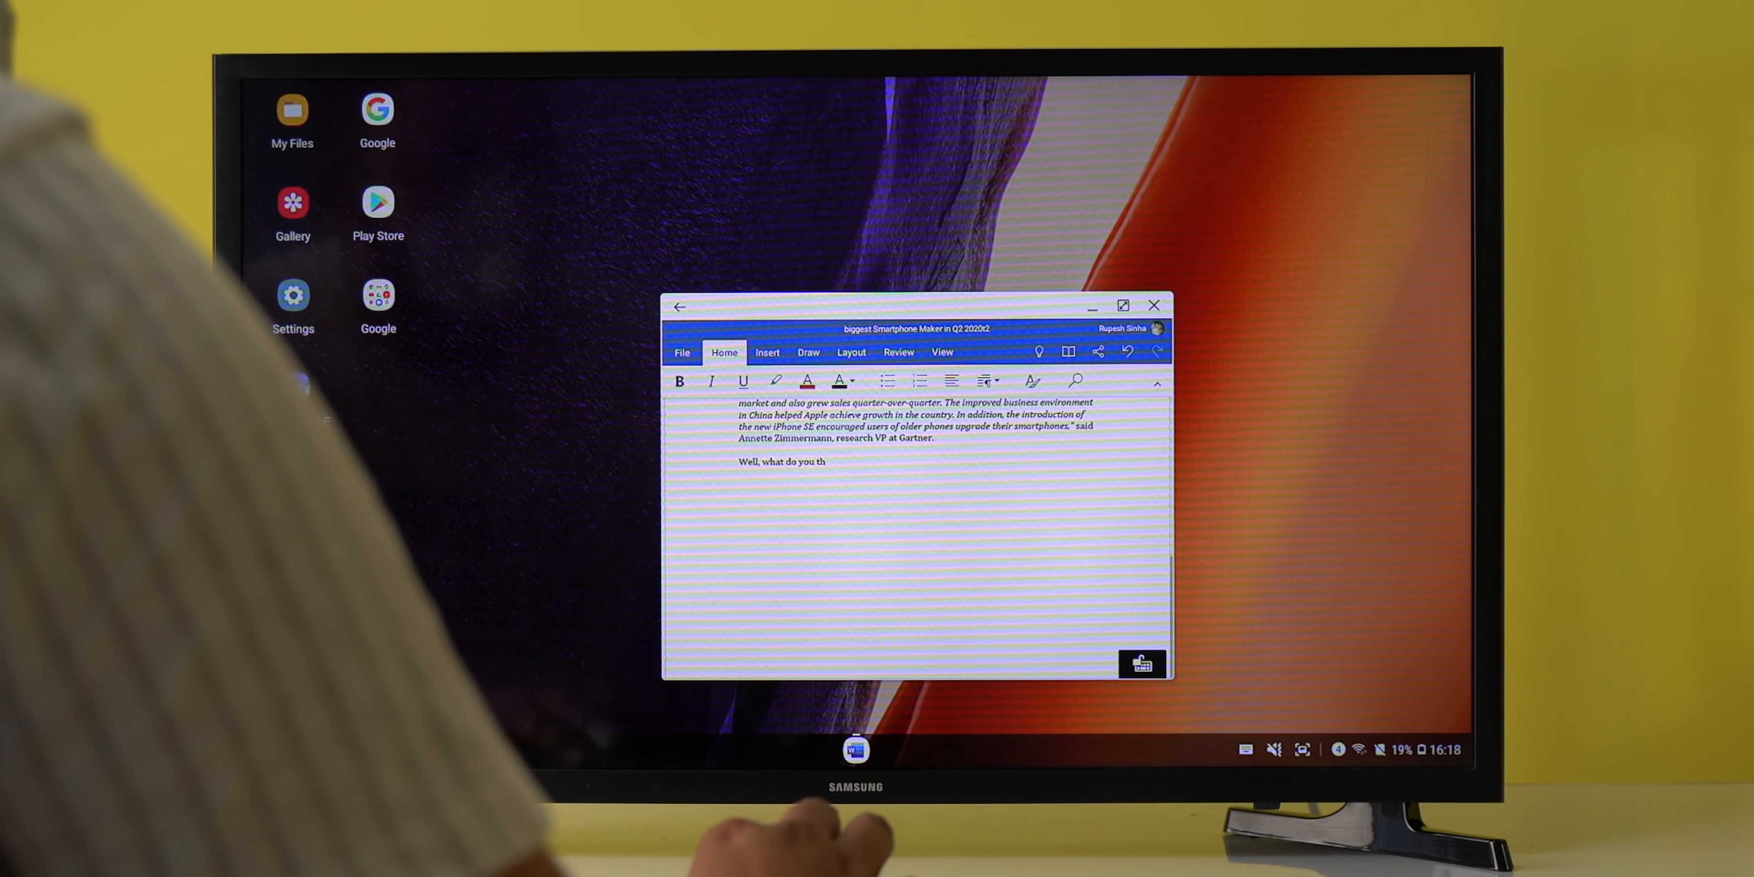
type("ink abo")
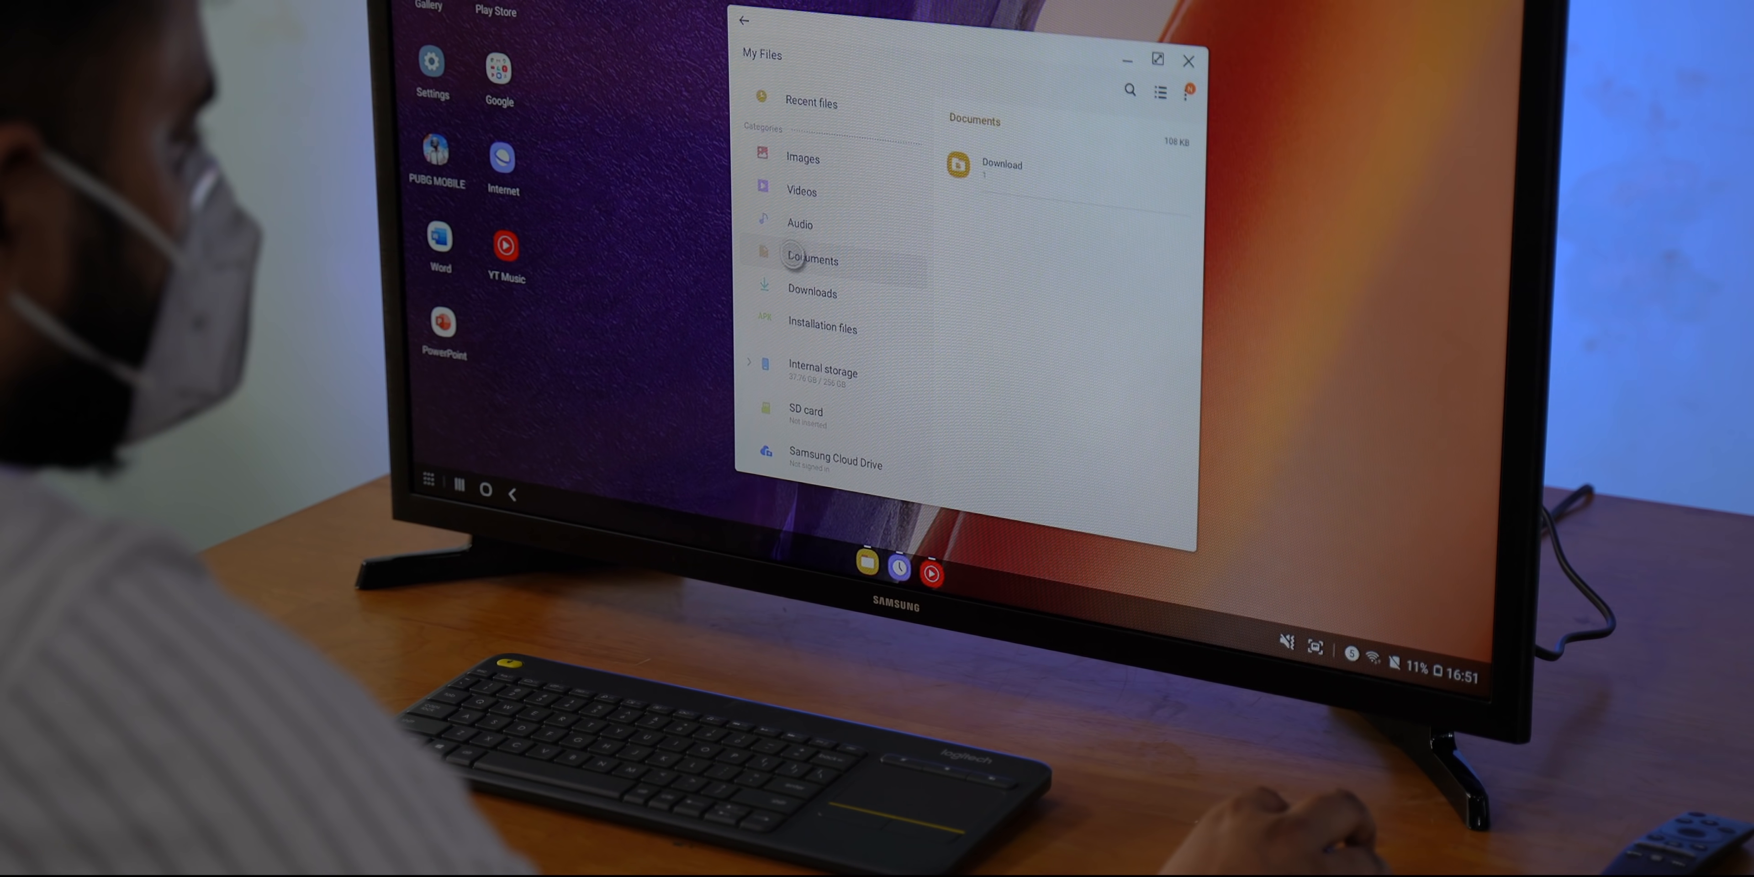
Browse the Documents category in My Files, then bring up the DeX app grid.
left_click(811, 292)
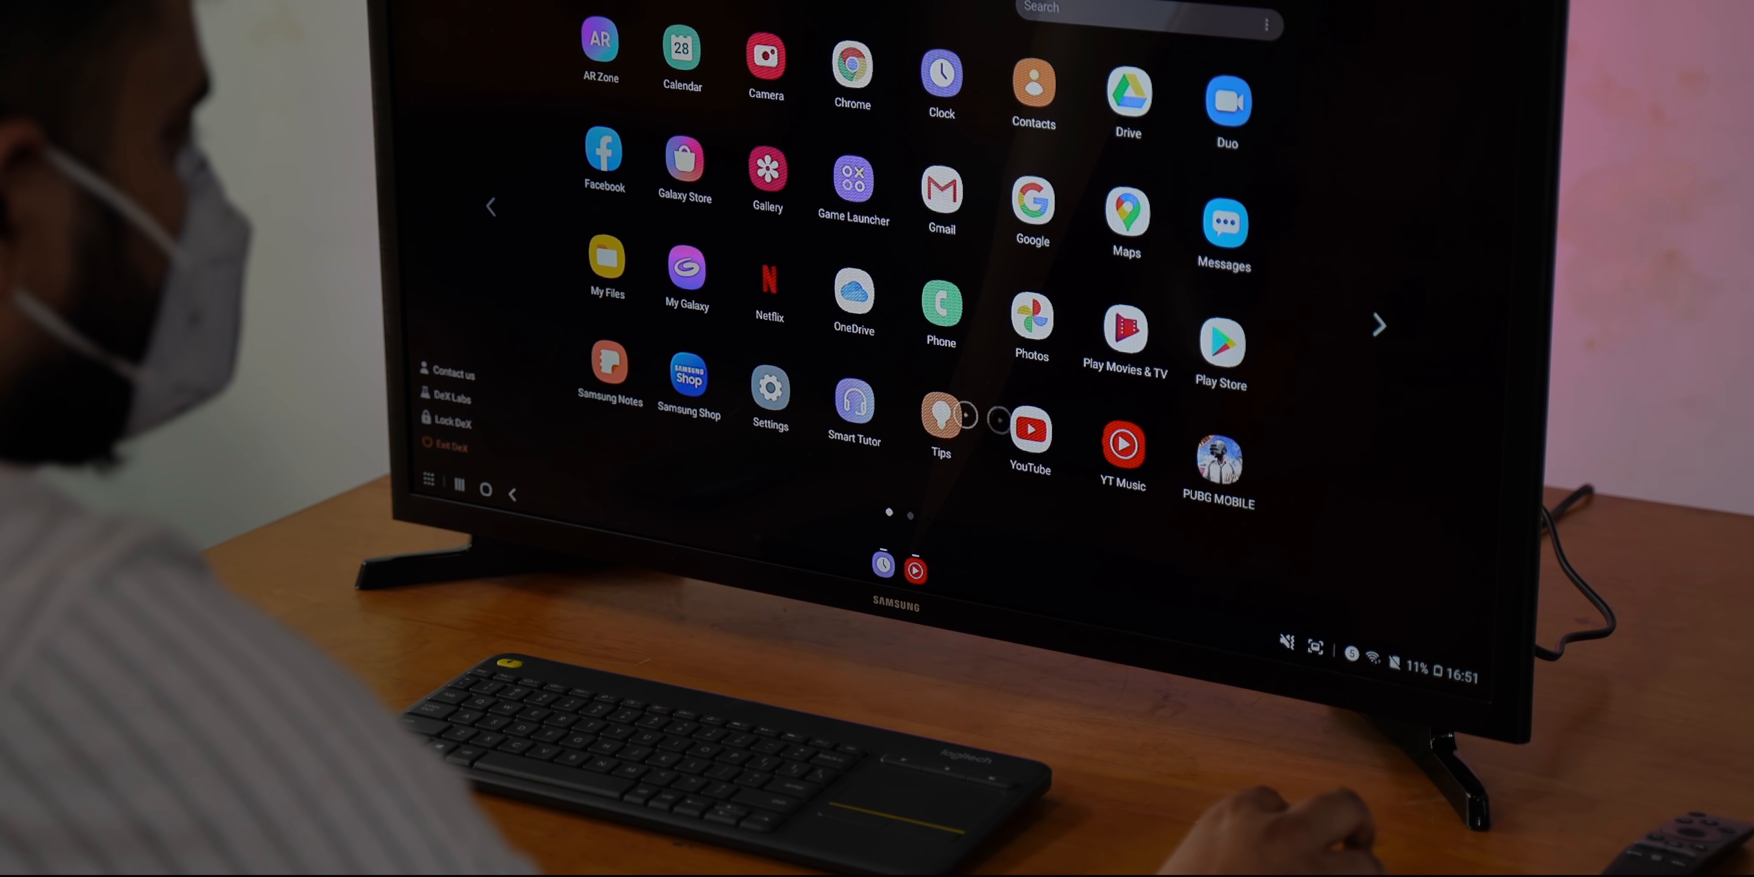
left_click(770, 386)
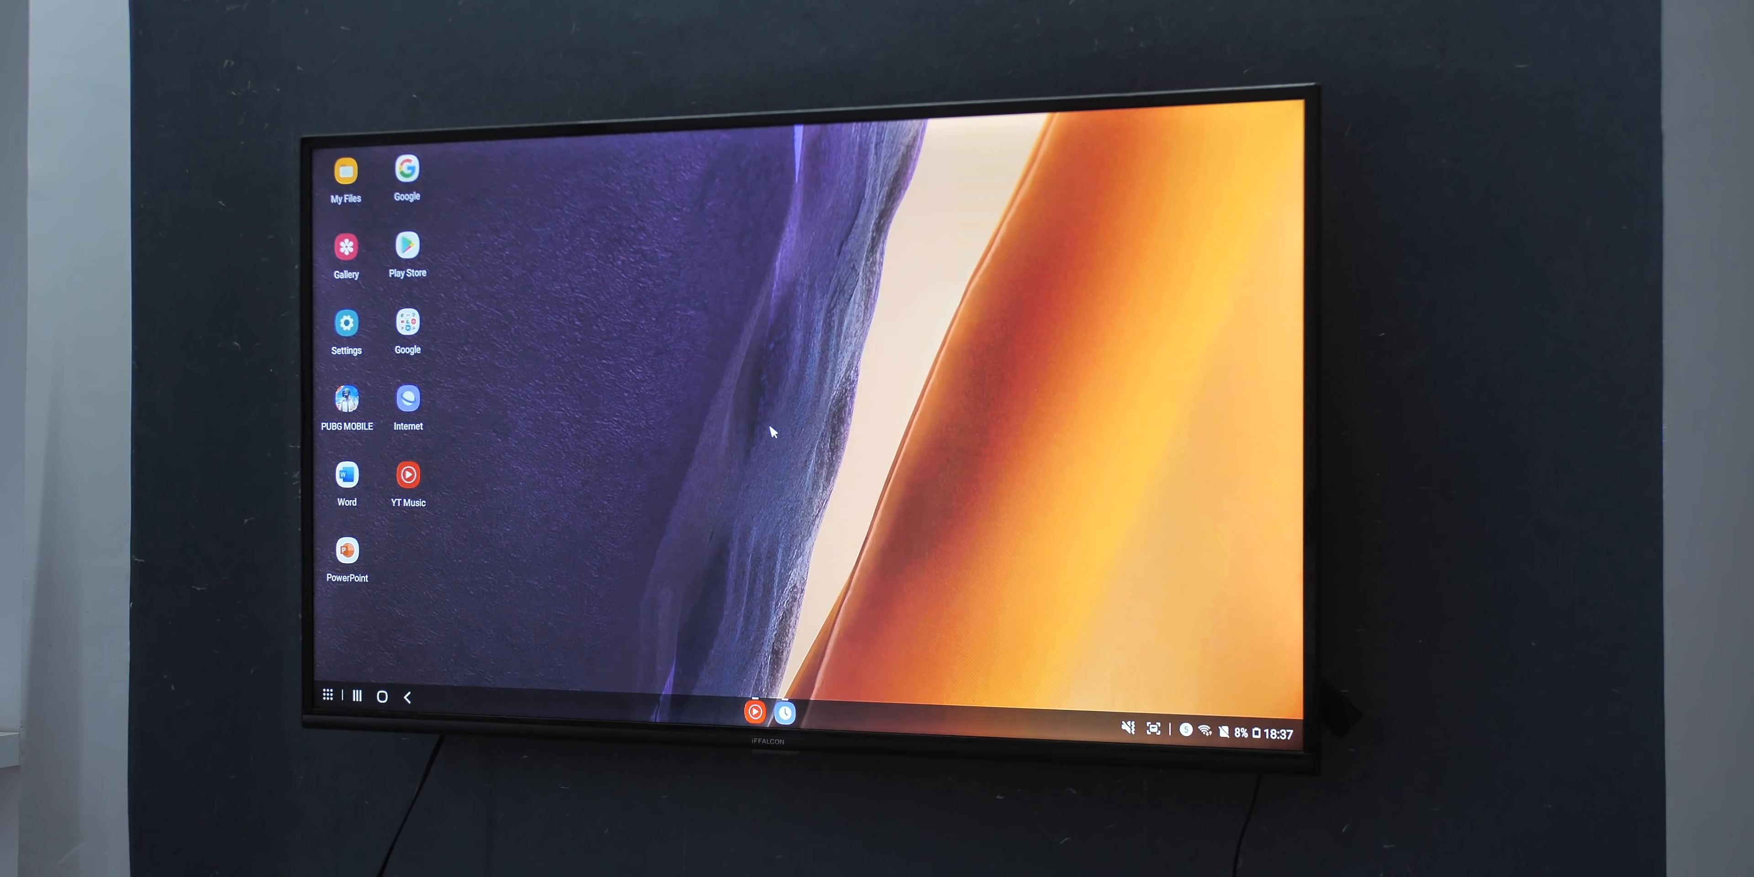
left_click(345, 325)
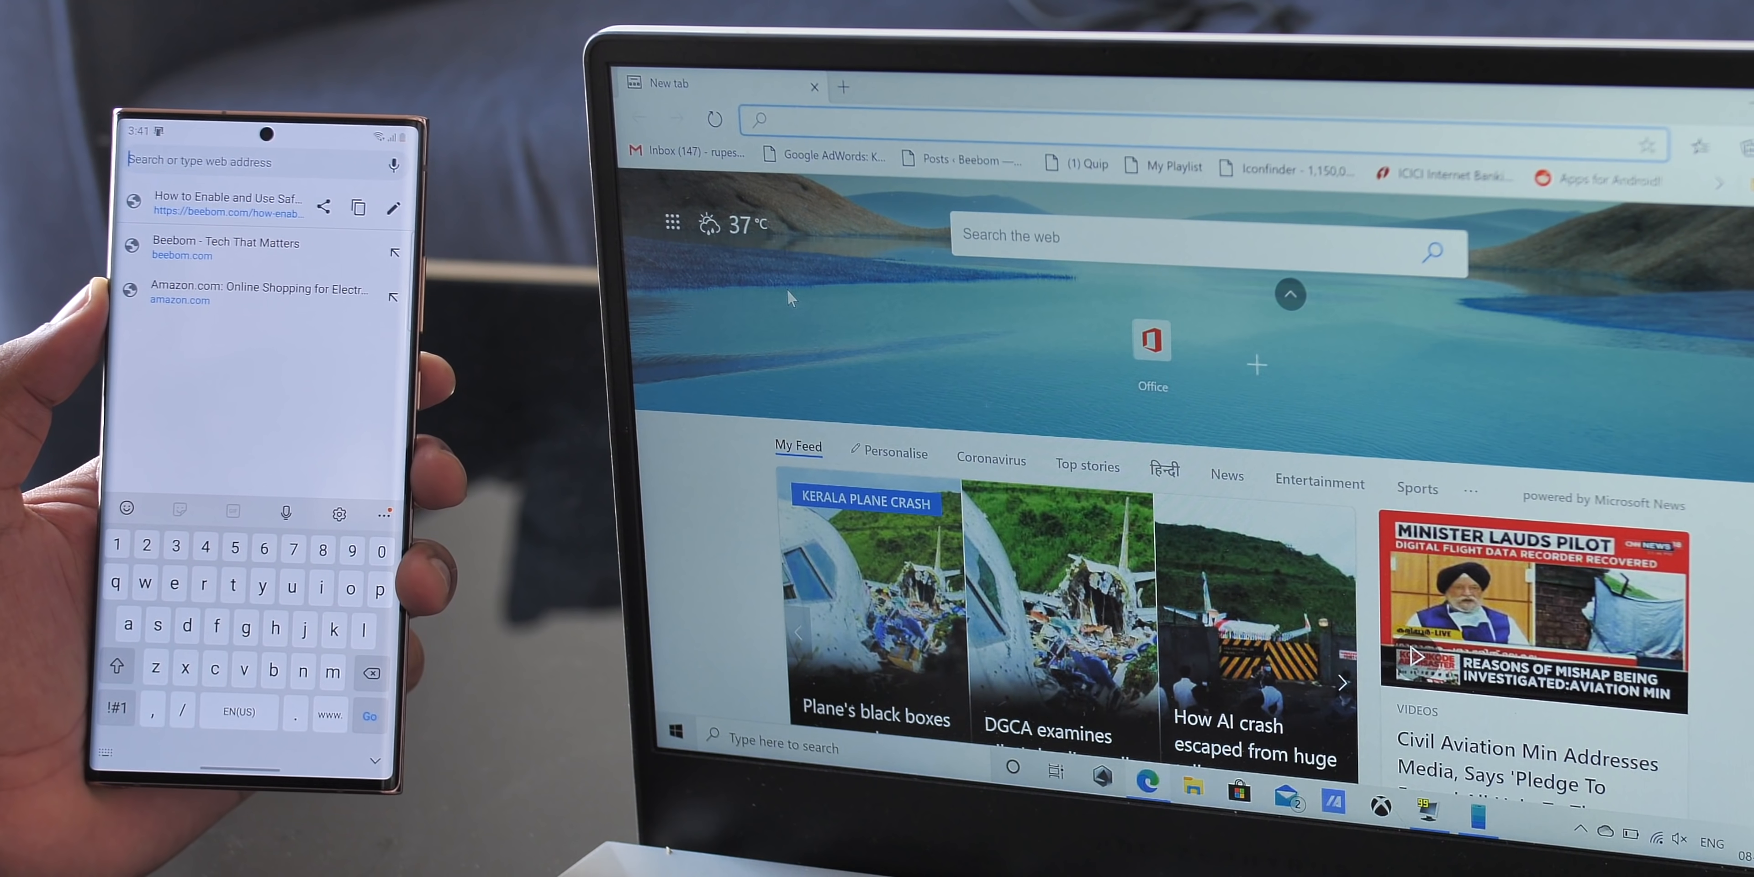
Link to the Galaxy Note20 Ultra via Your Phone on the laptop and browse its Apps (preview) list.
left_click(229, 203)
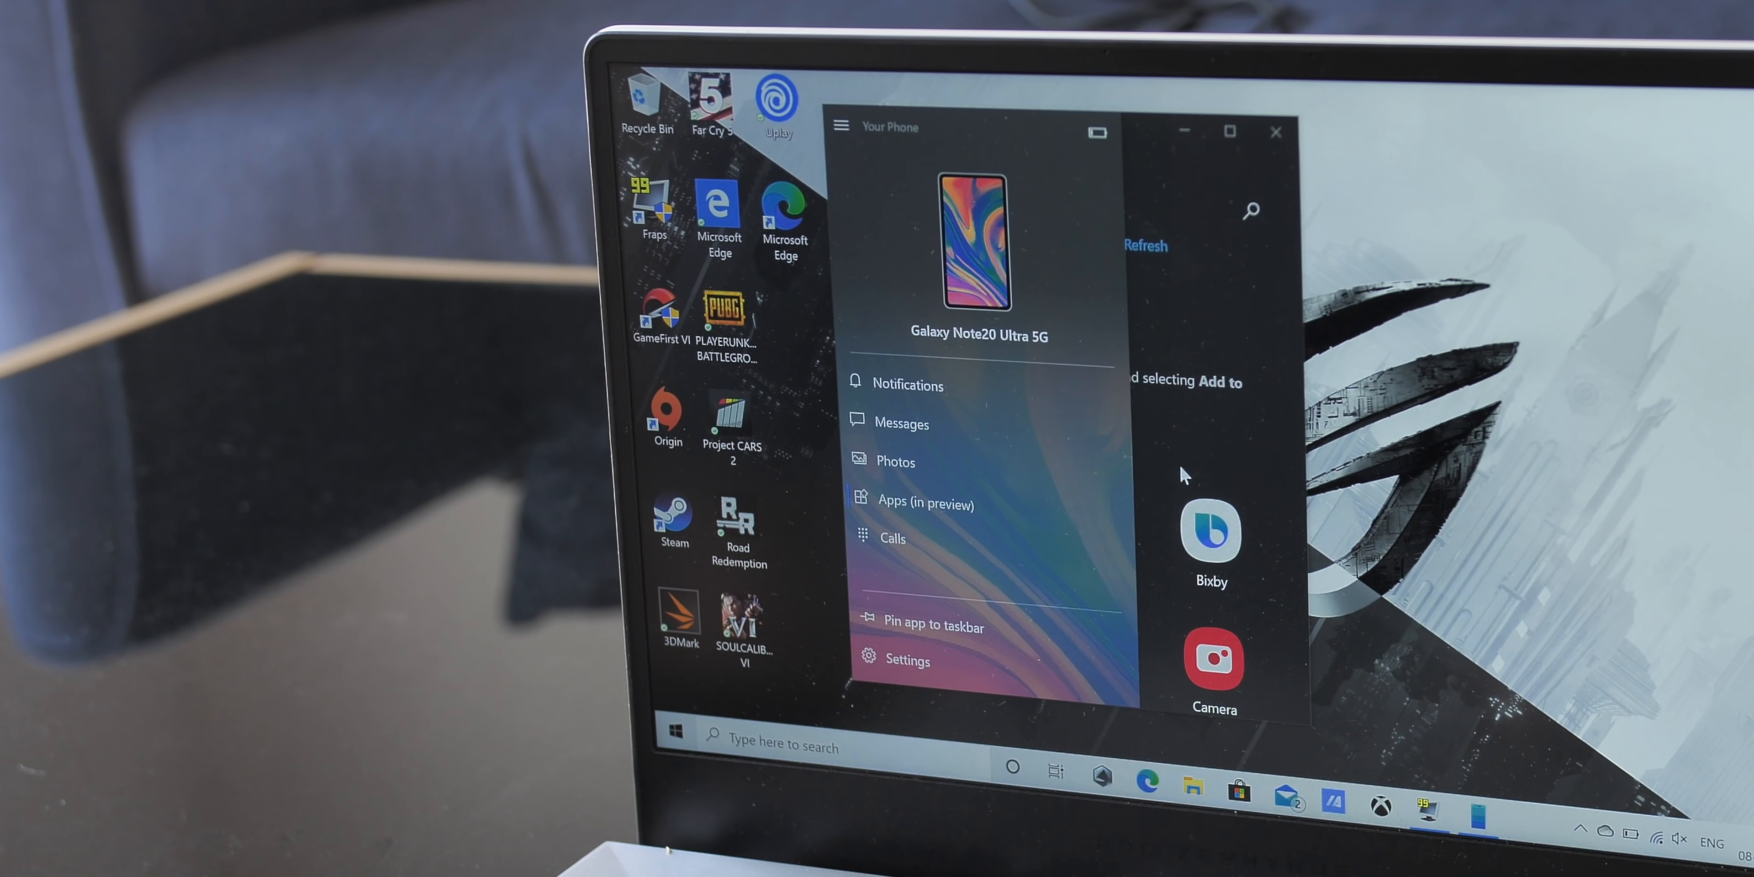
left_click(924, 503)
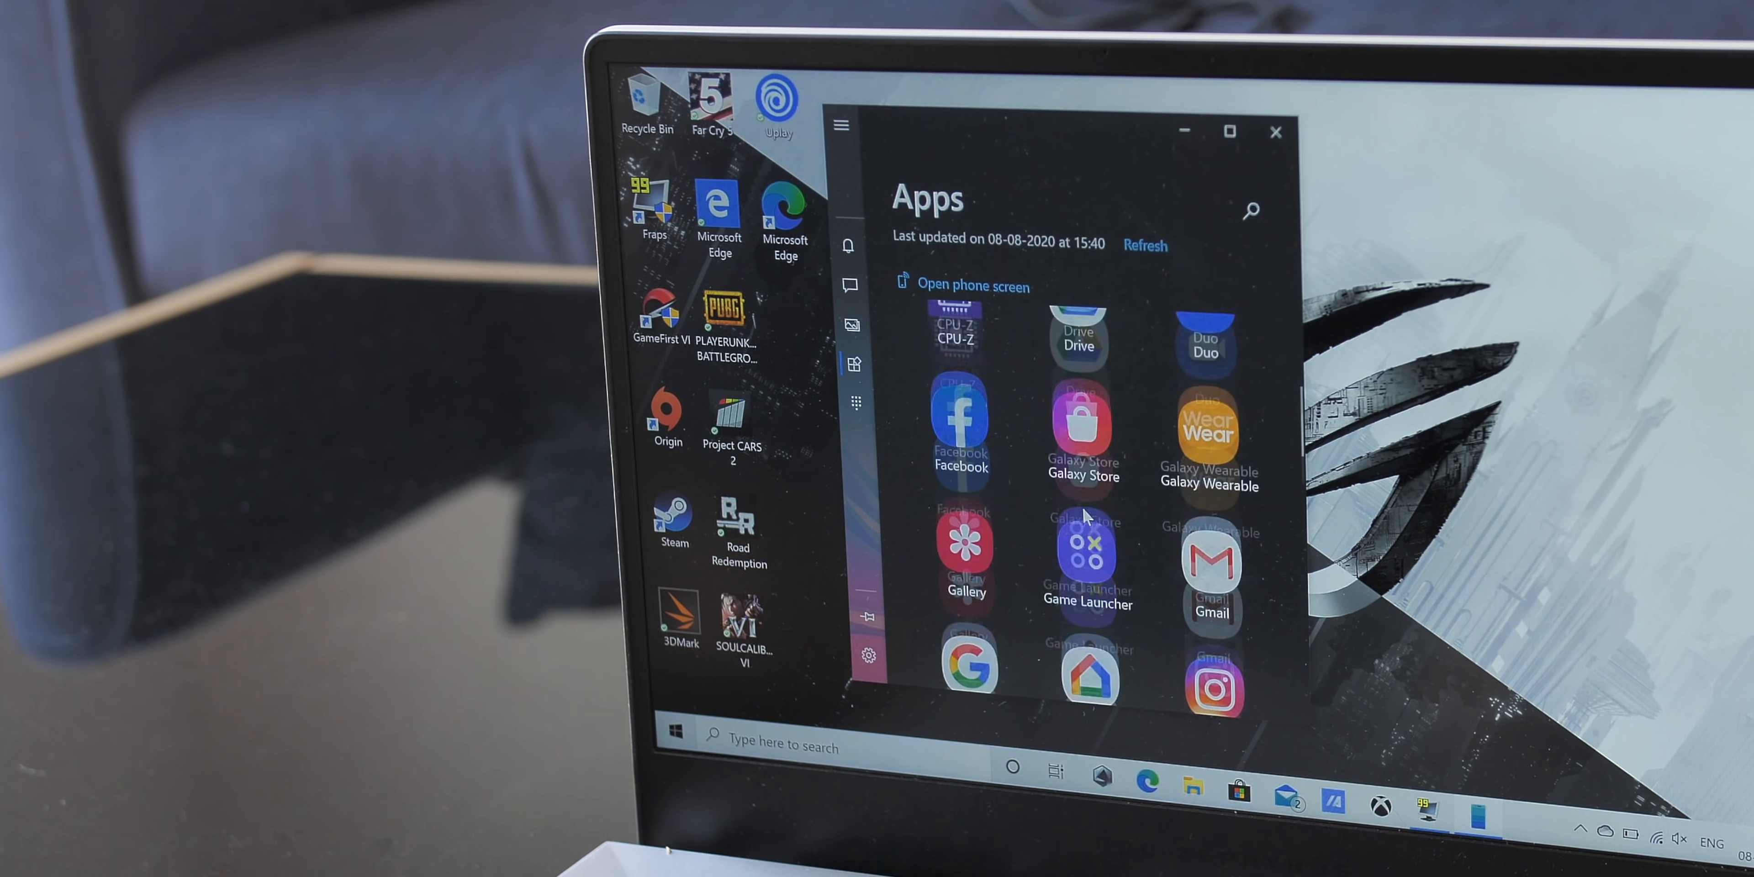
left_click(1210, 470)
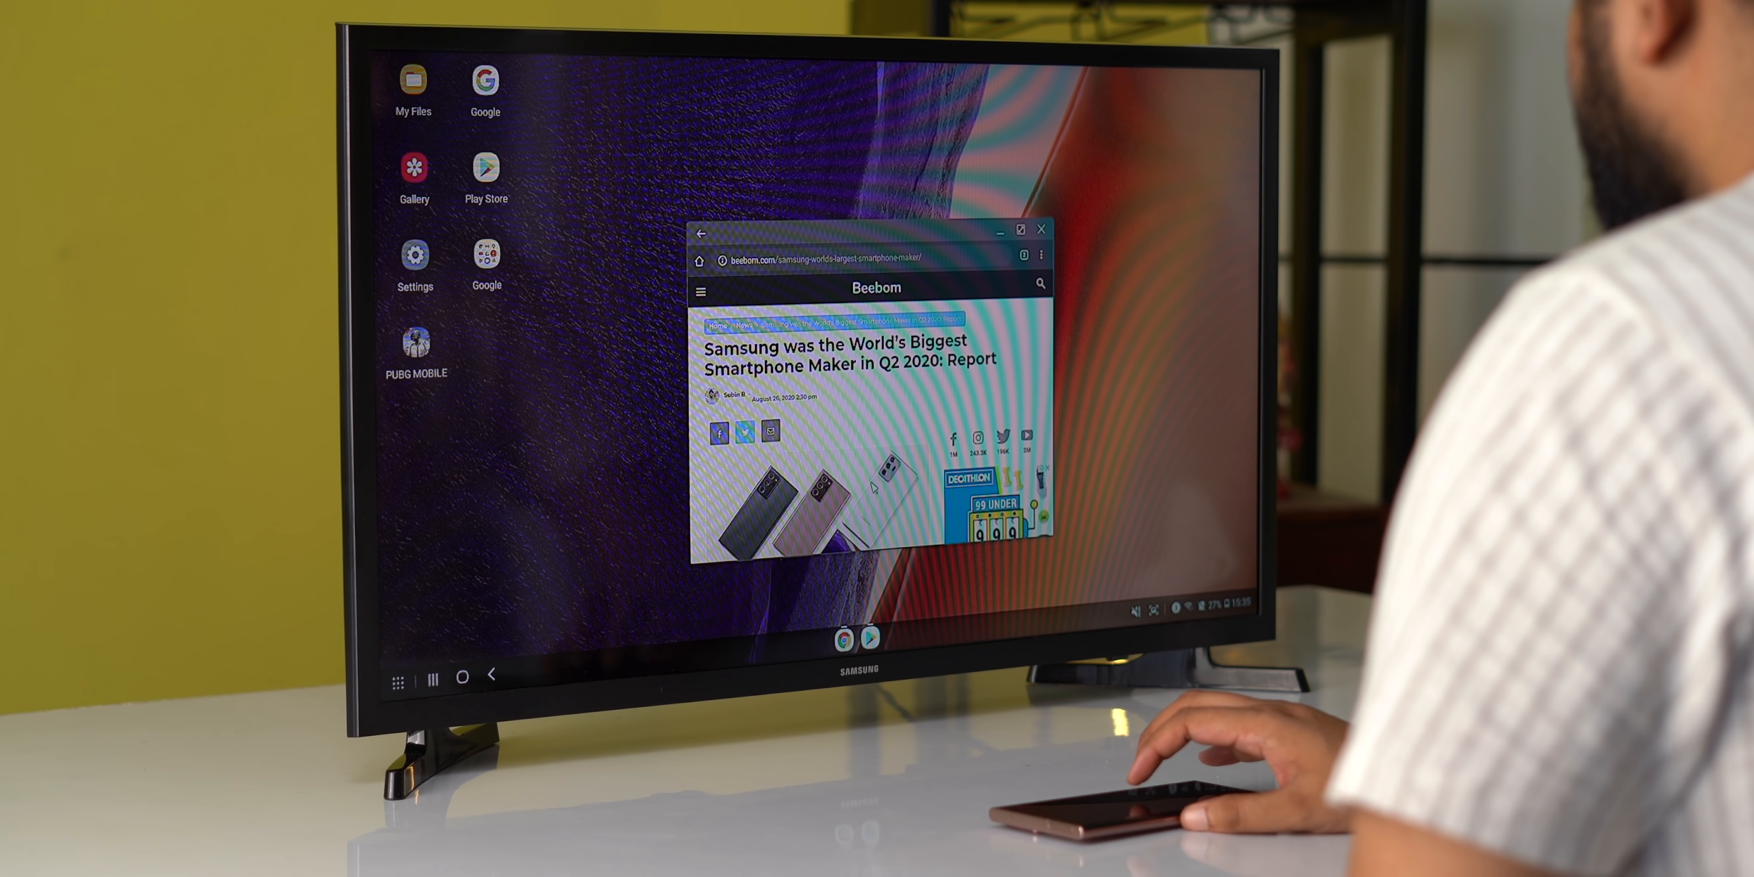
scroll("down", 3)
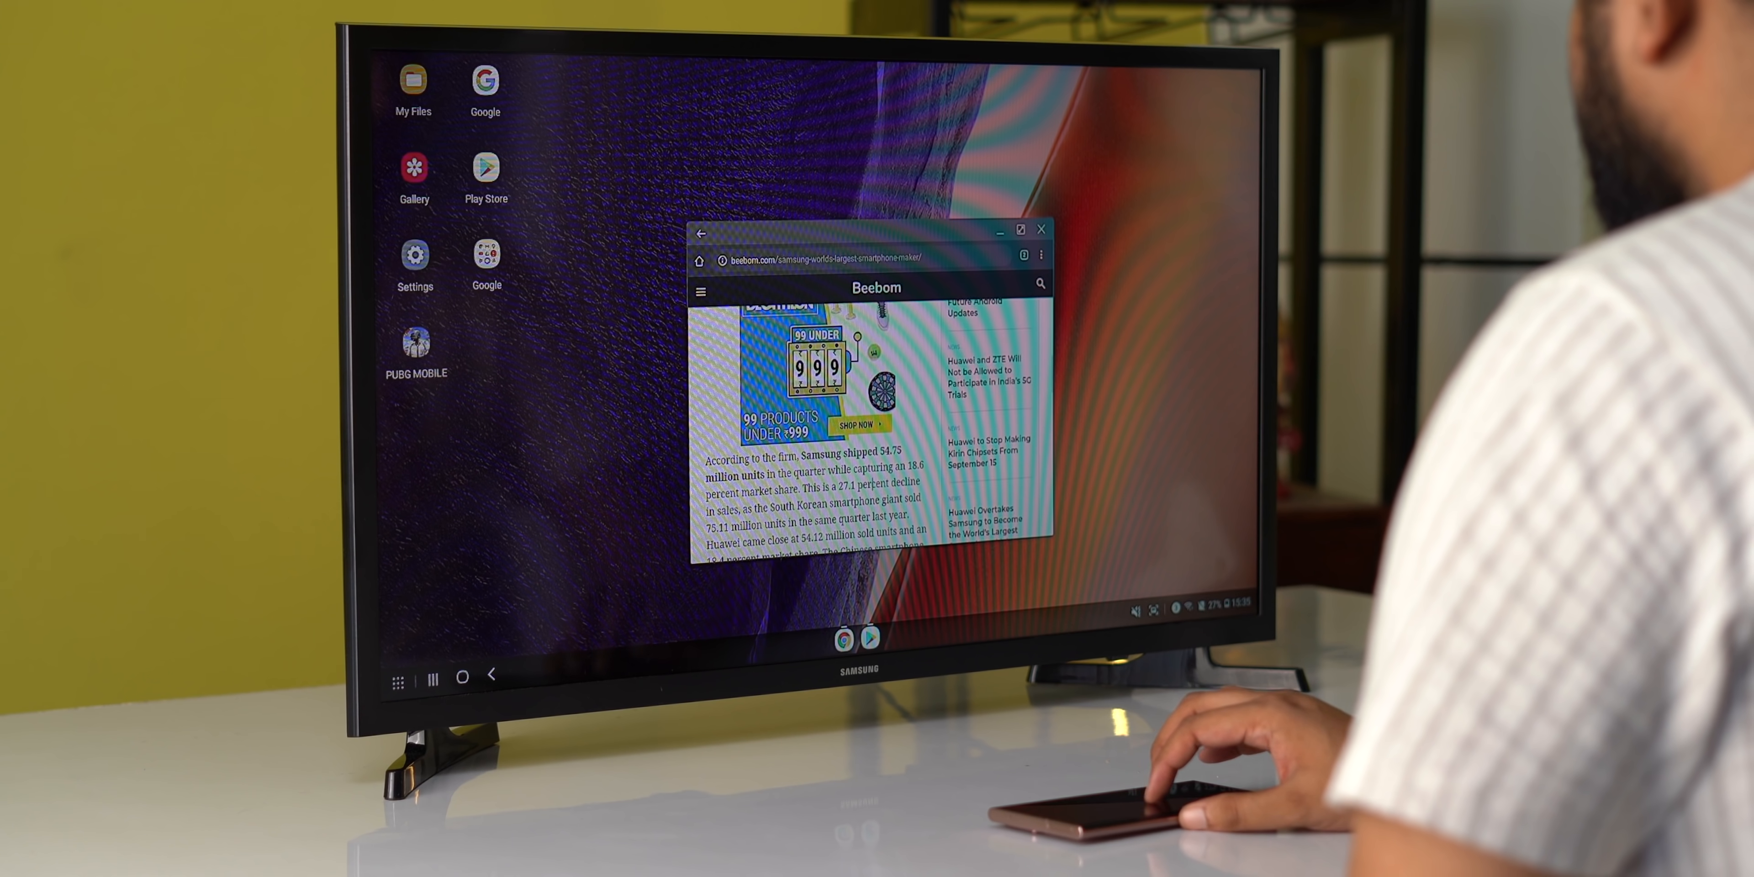
scroll("down", 3)
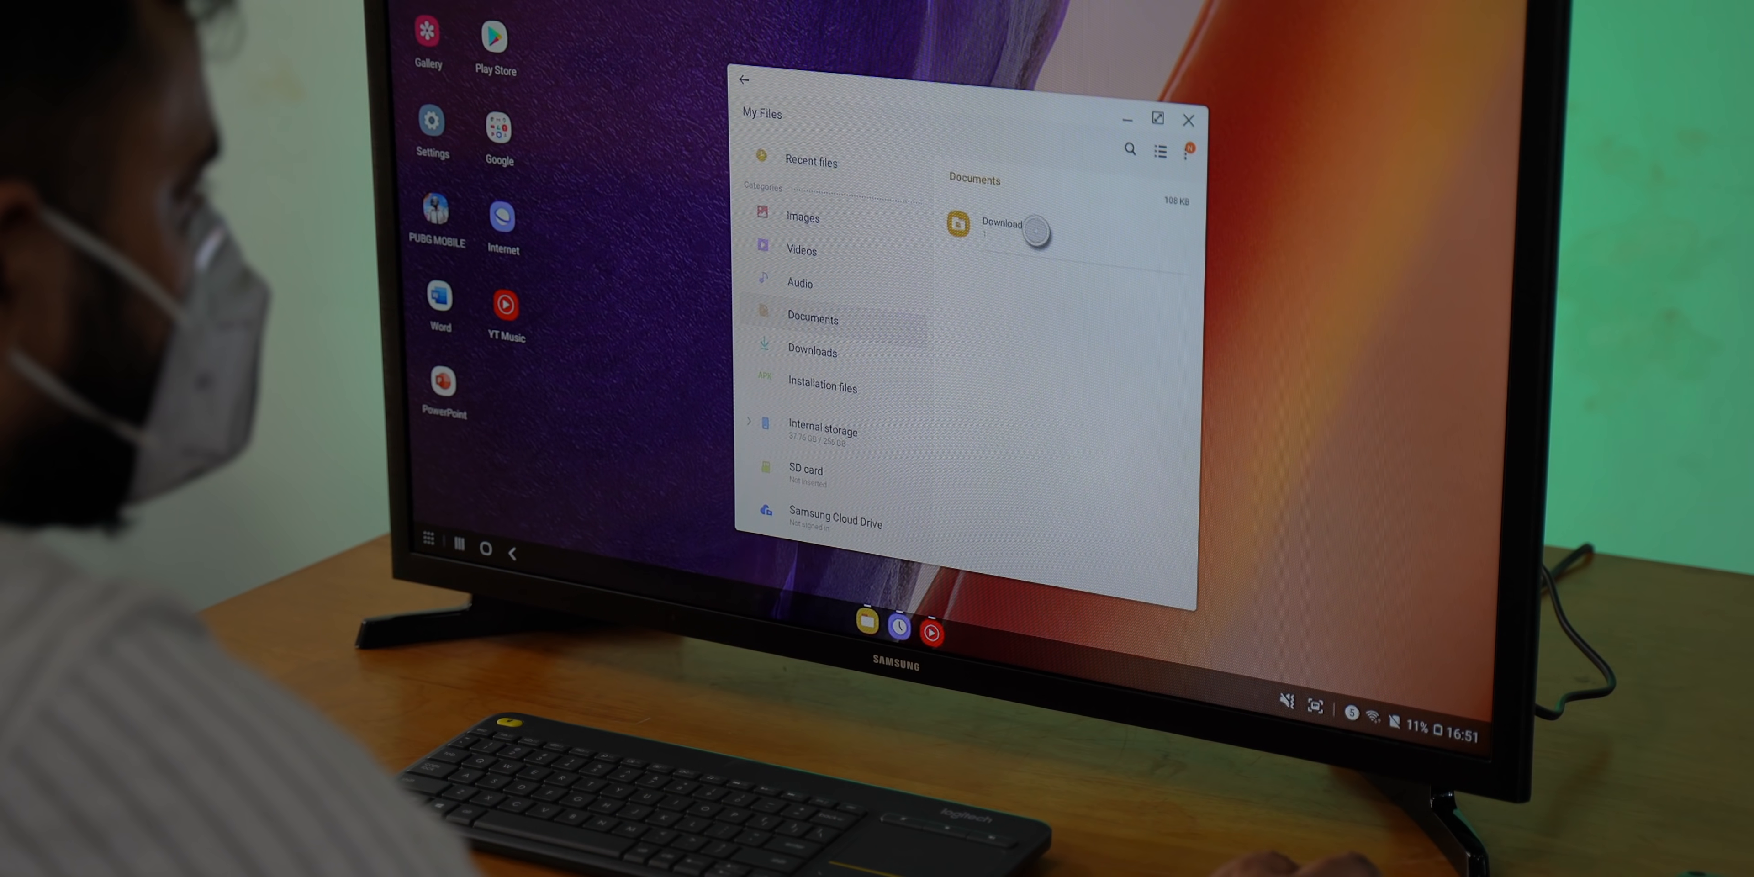
double_click(1002, 220)
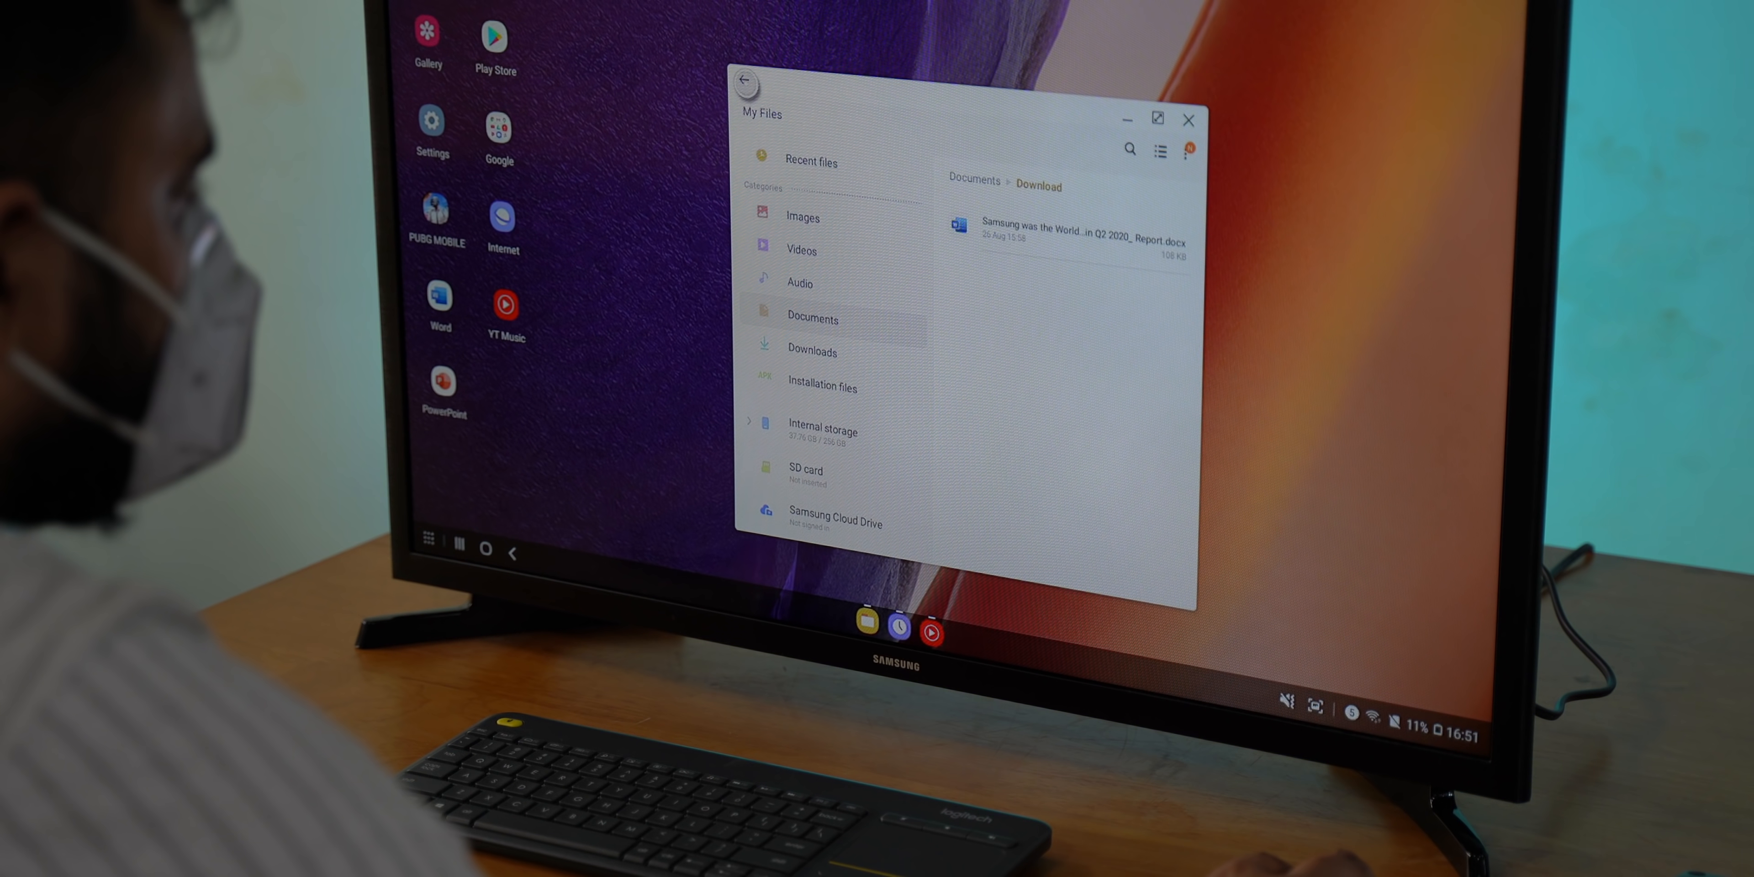
left_click(740, 79)
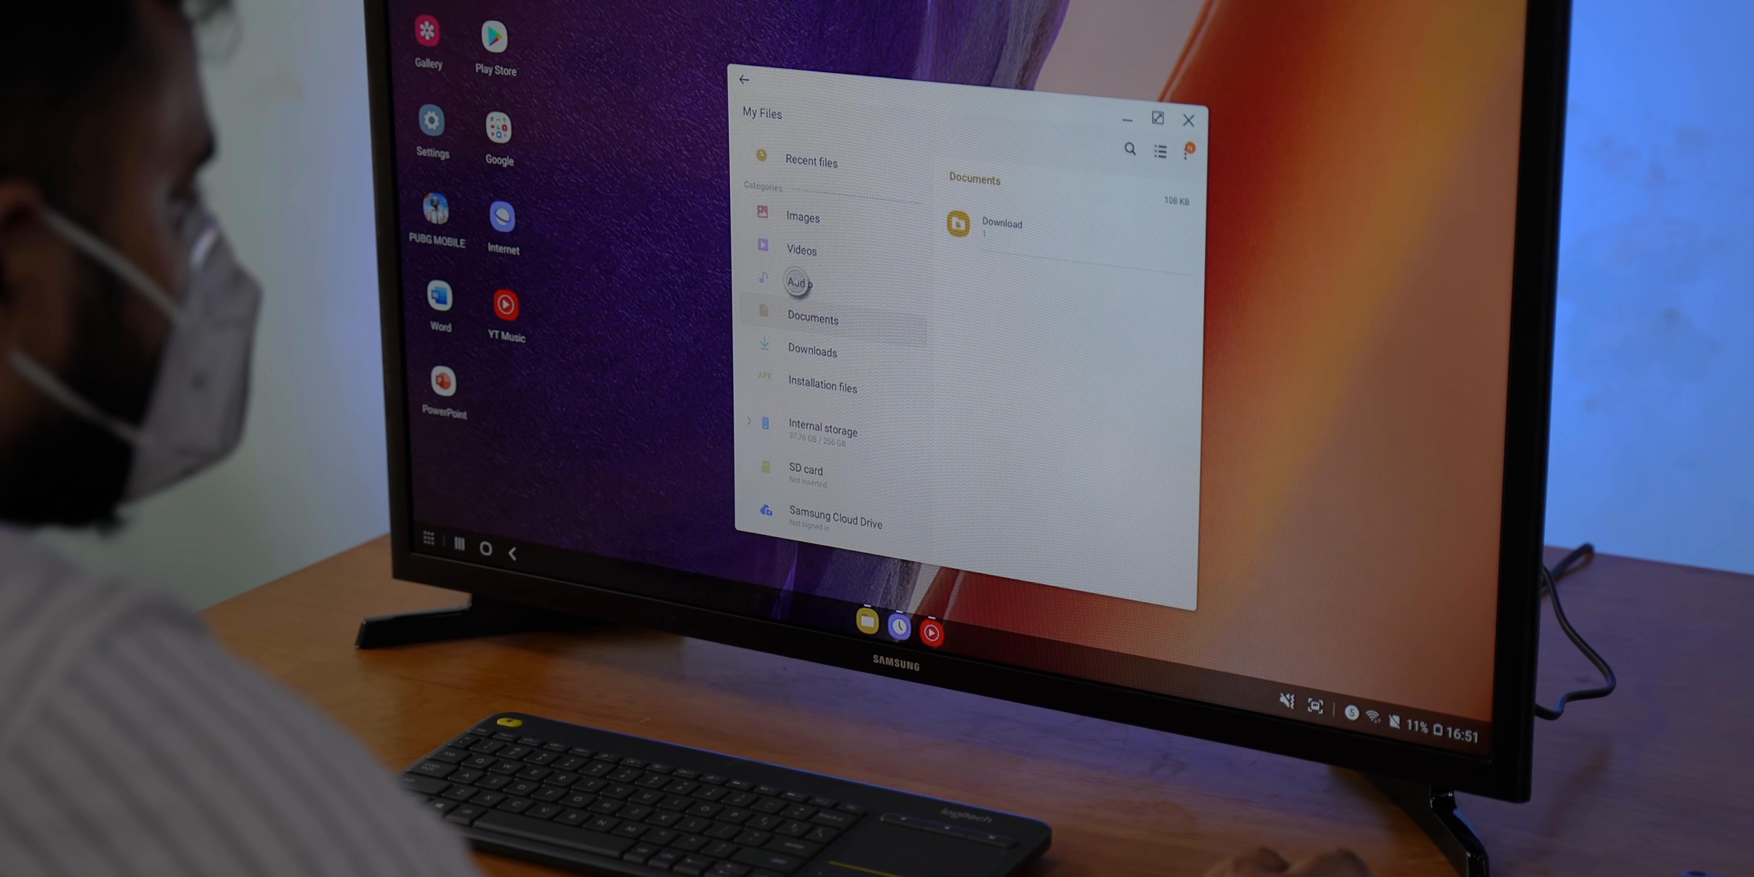